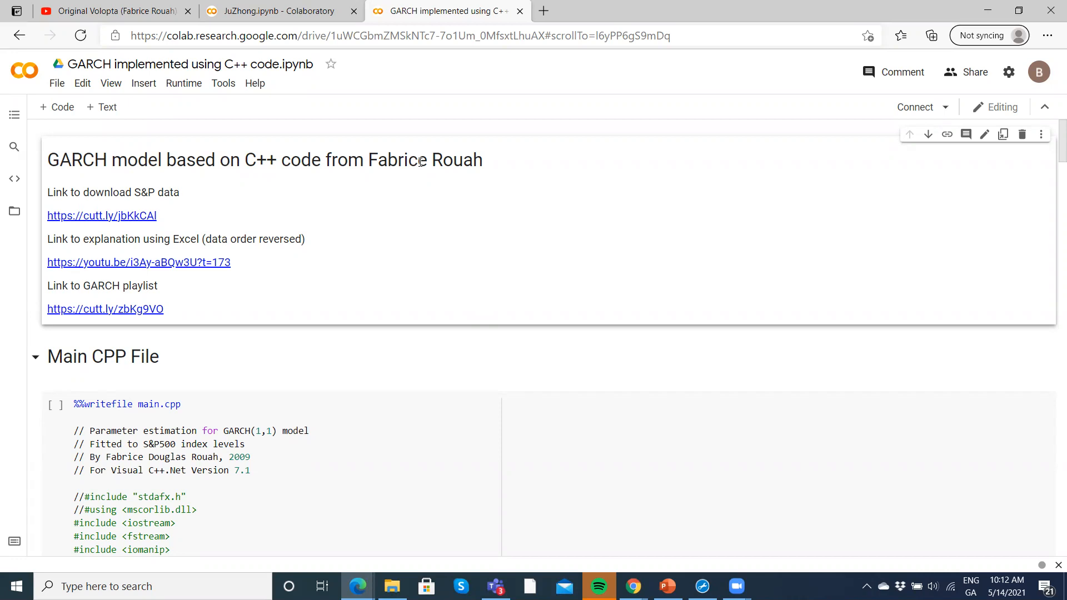
mouse_move(140, 218)
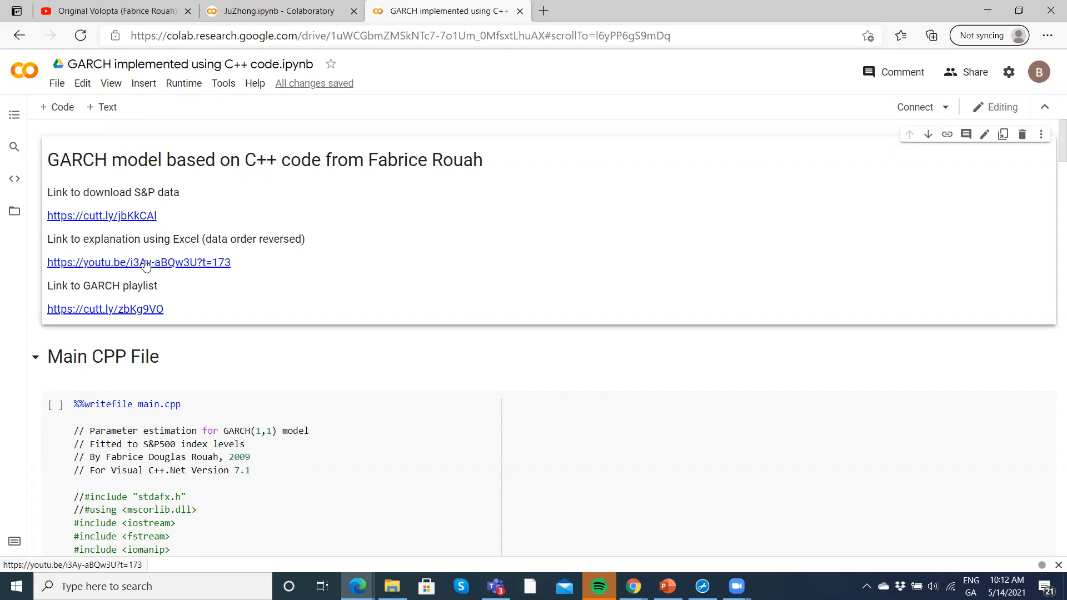
mouse_move(116, 232)
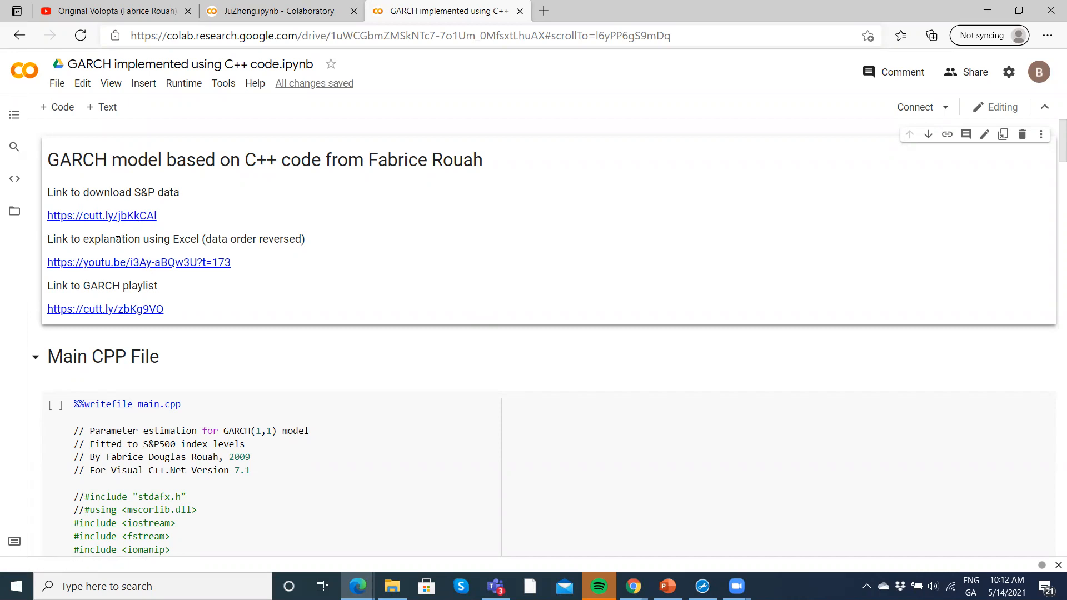
mouse_move(137, 262)
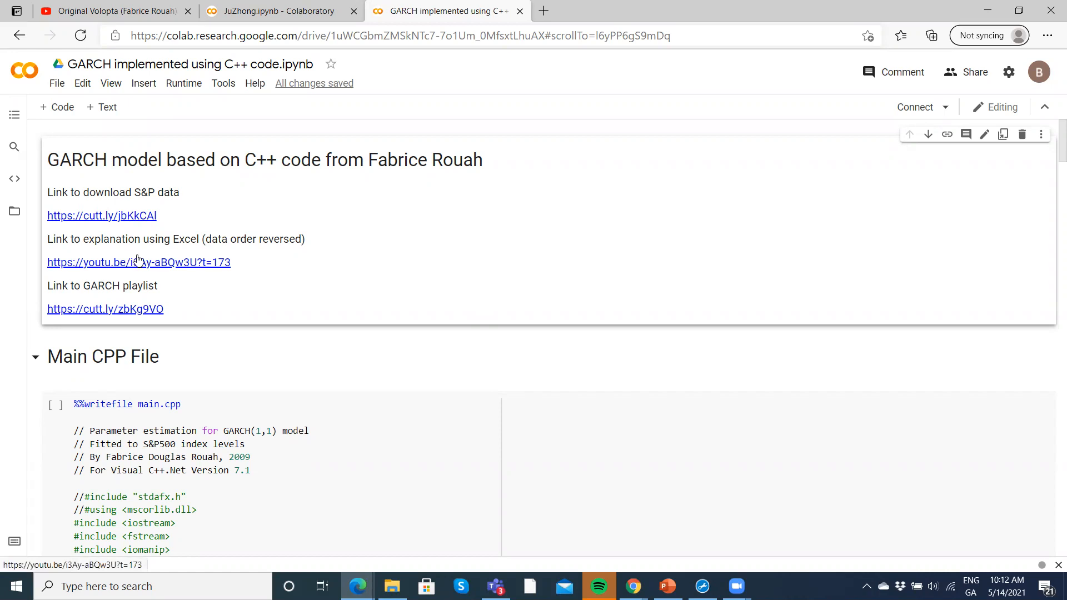
Watch the linked YouTube Excel video to the GARCH estimates at 2:53, then head back to the notebook tab
left_click(138, 262)
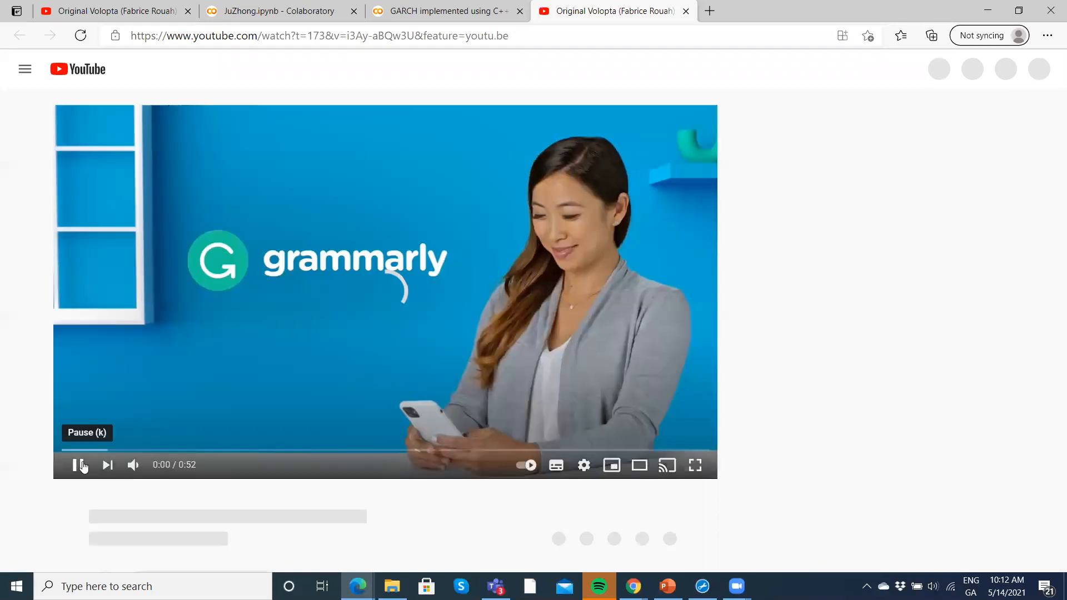
left_click(71, 465)
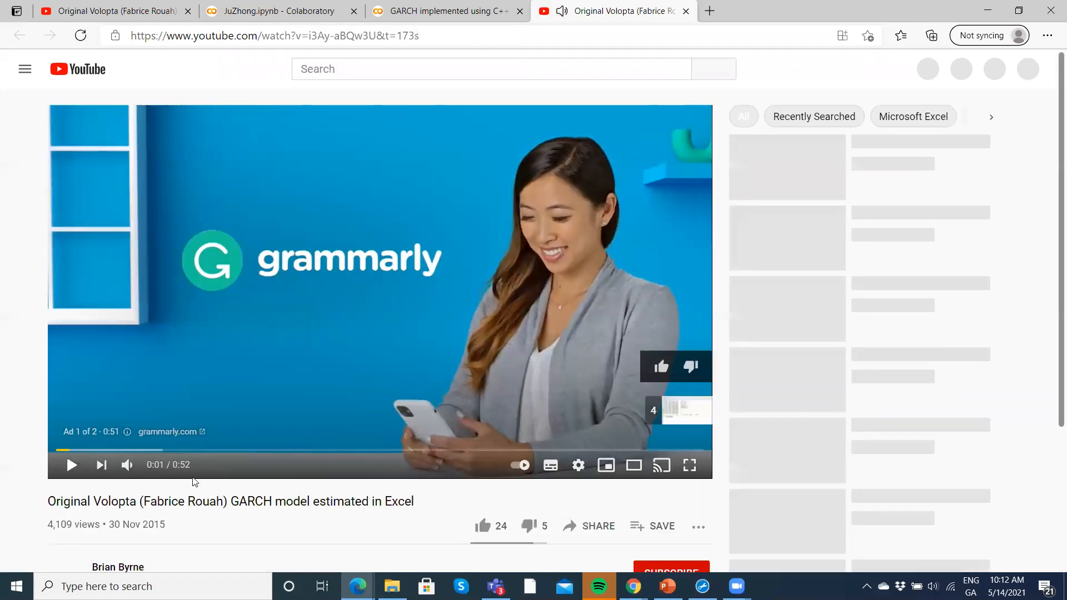
left_click(71, 465)
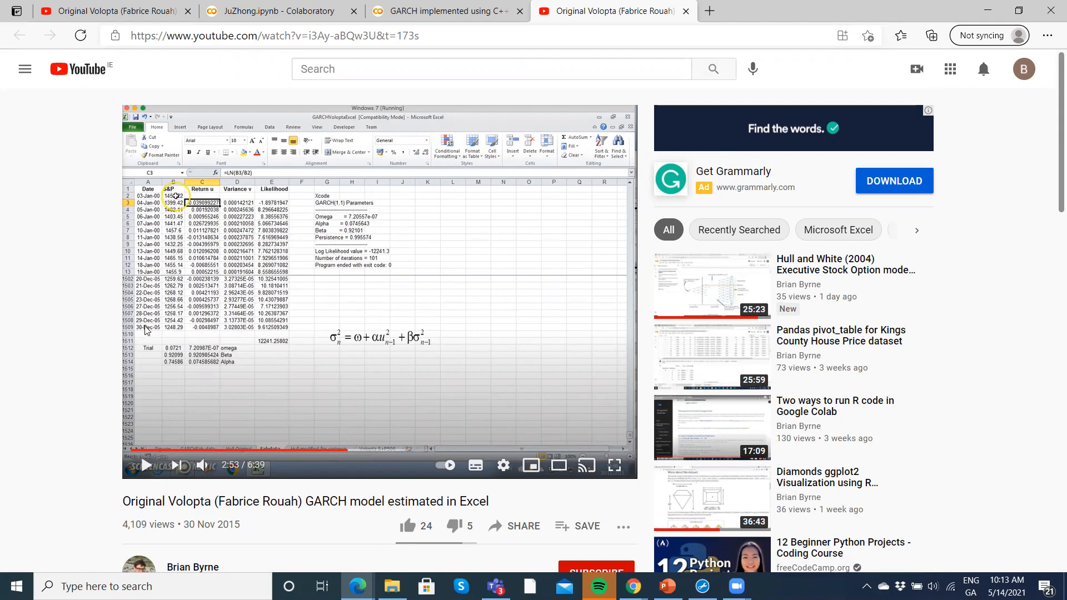
mouse_move(159, 332)
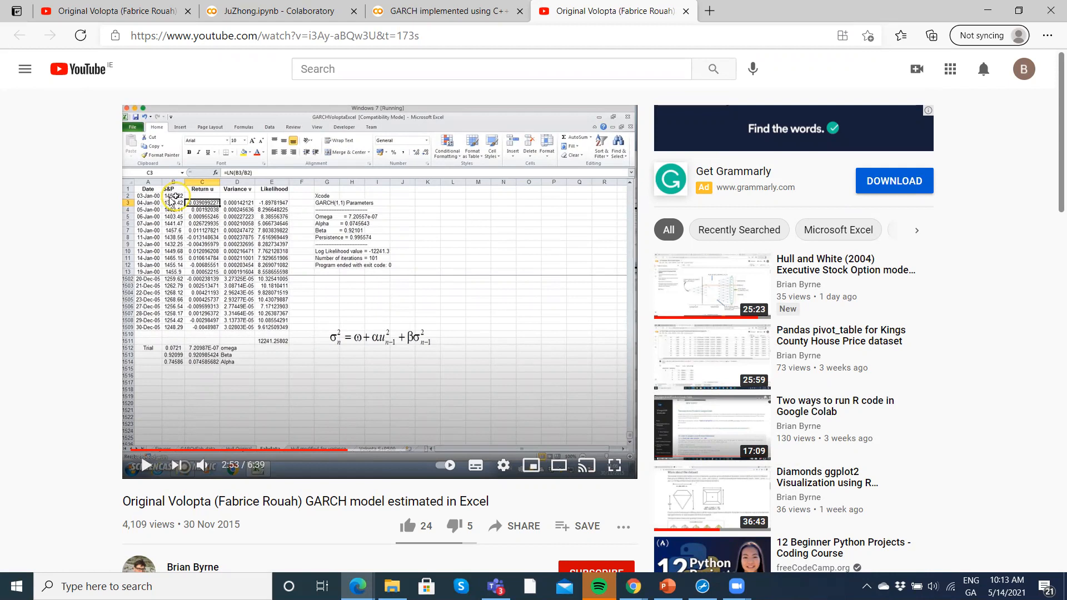
mouse_move(209, 213)
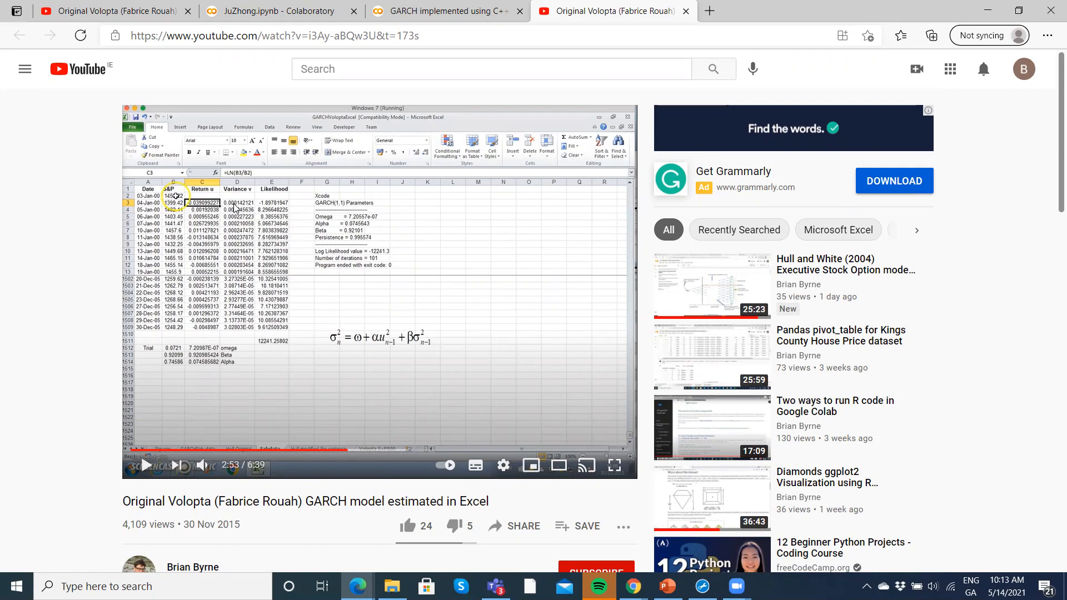
mouse_move(265, 208)
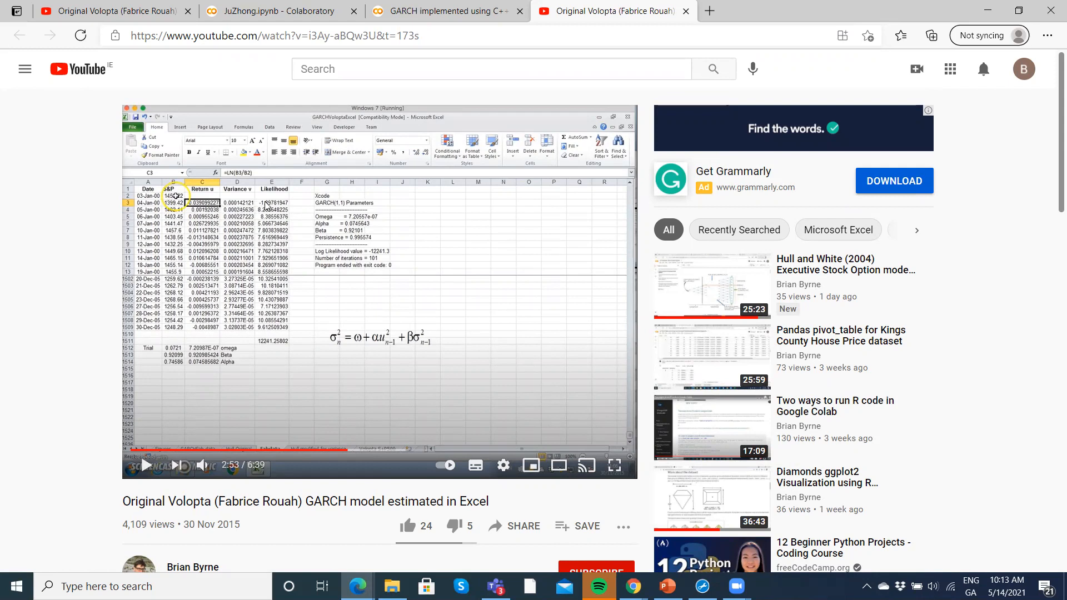
mouse_move(282, 314)
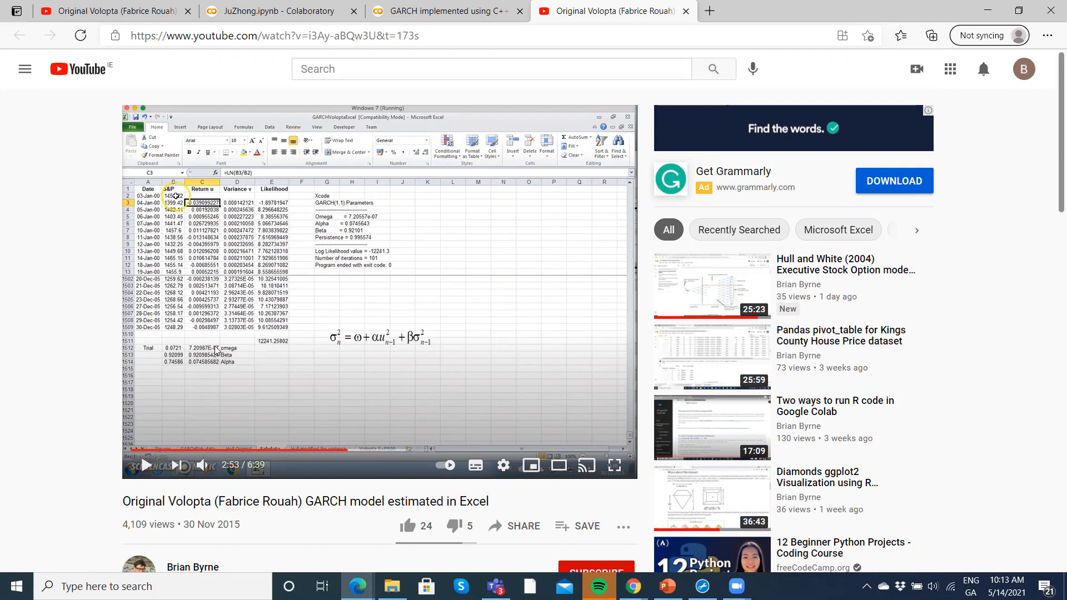
mouse_move(226, 362)
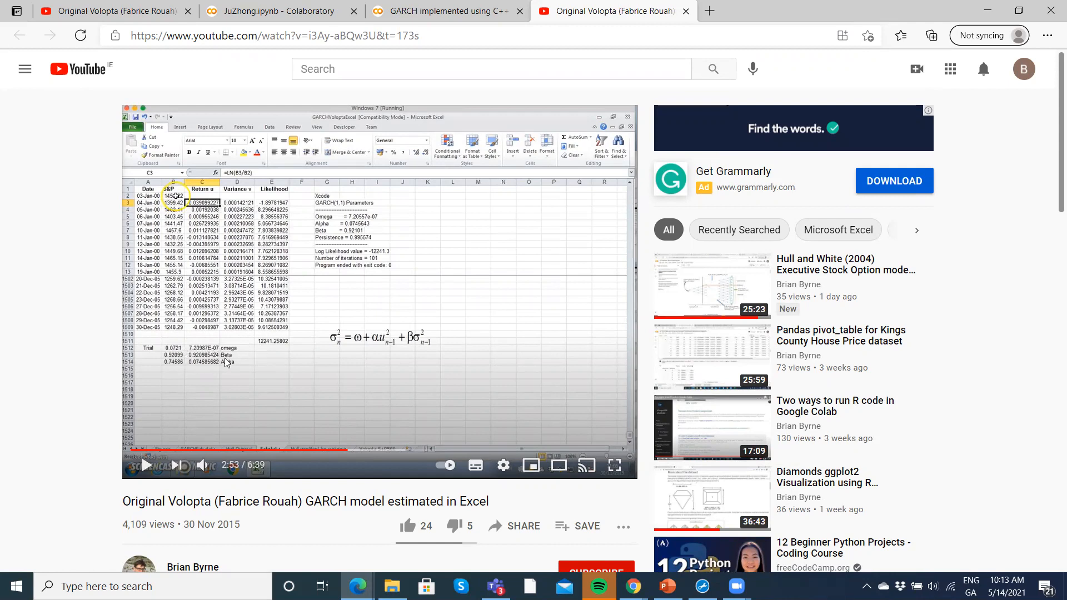
mouse_move(342, 347)
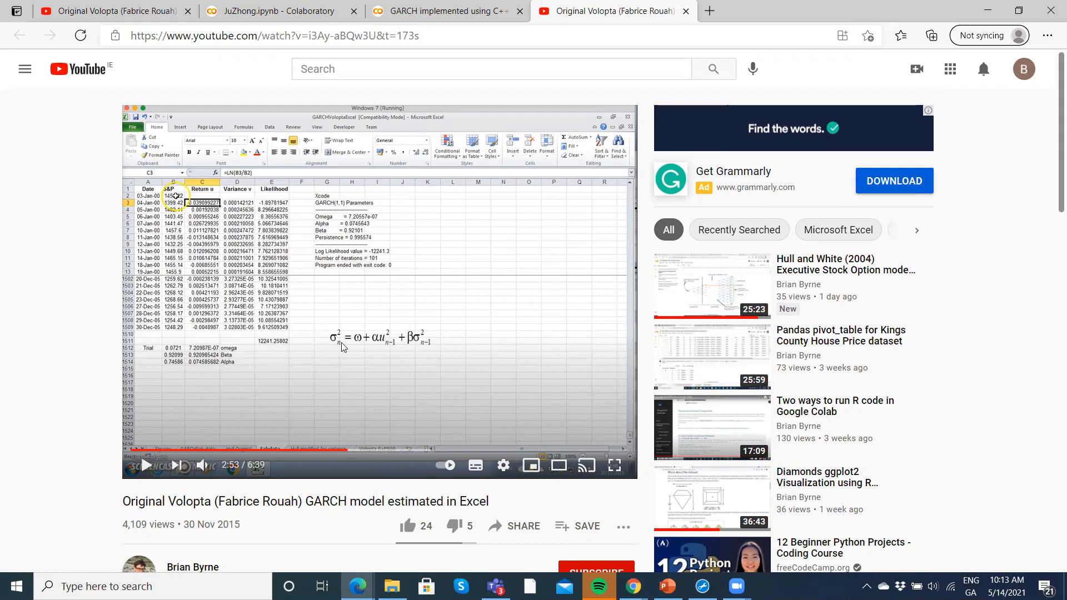
mouse_move(410, 349)
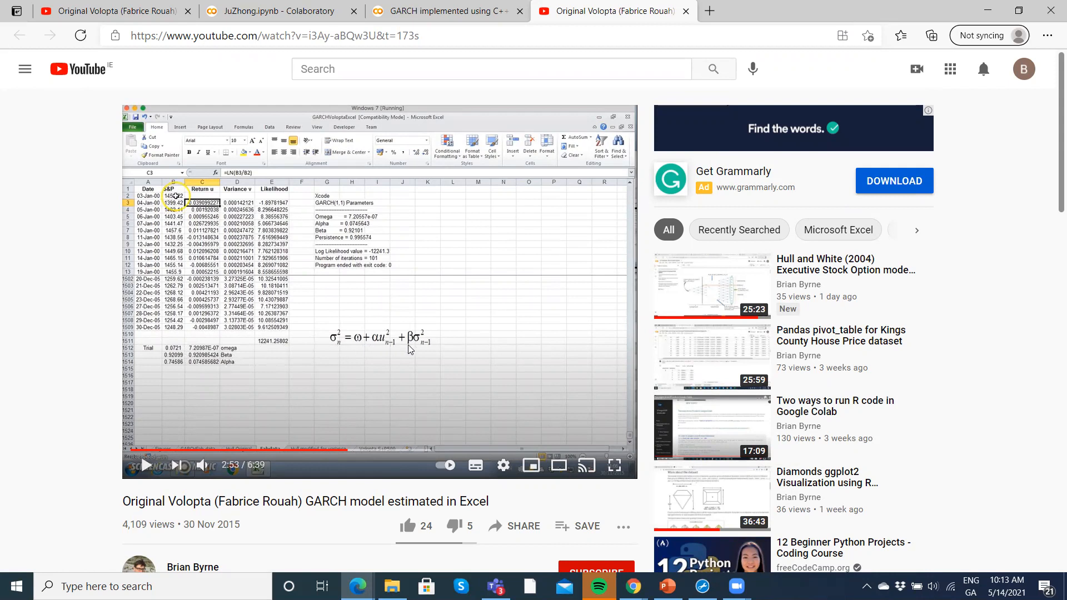
mouse_move(225, 386)
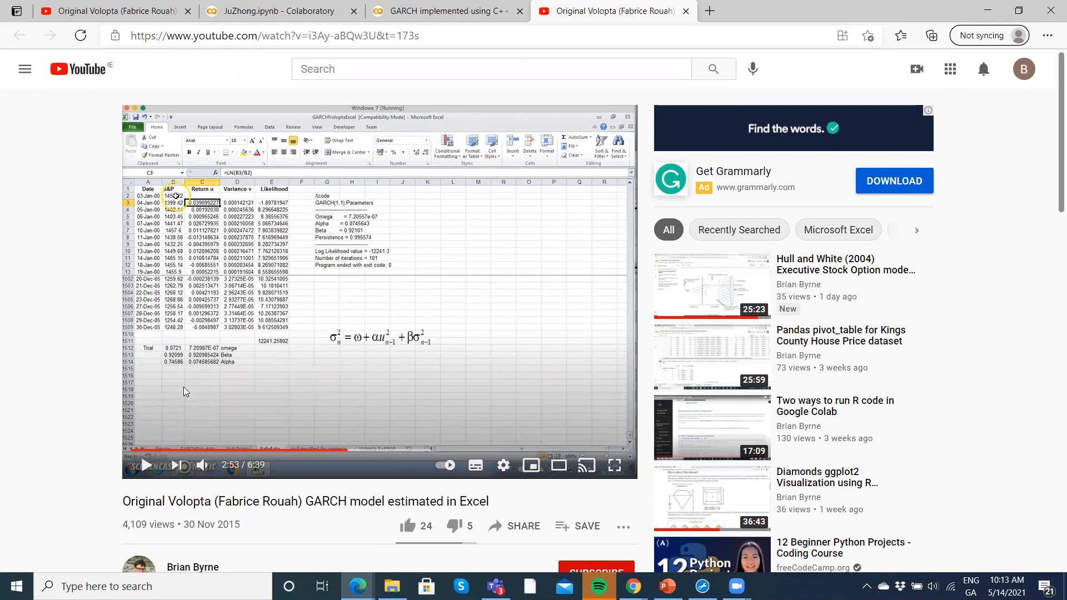
mouse_move(421, 194)
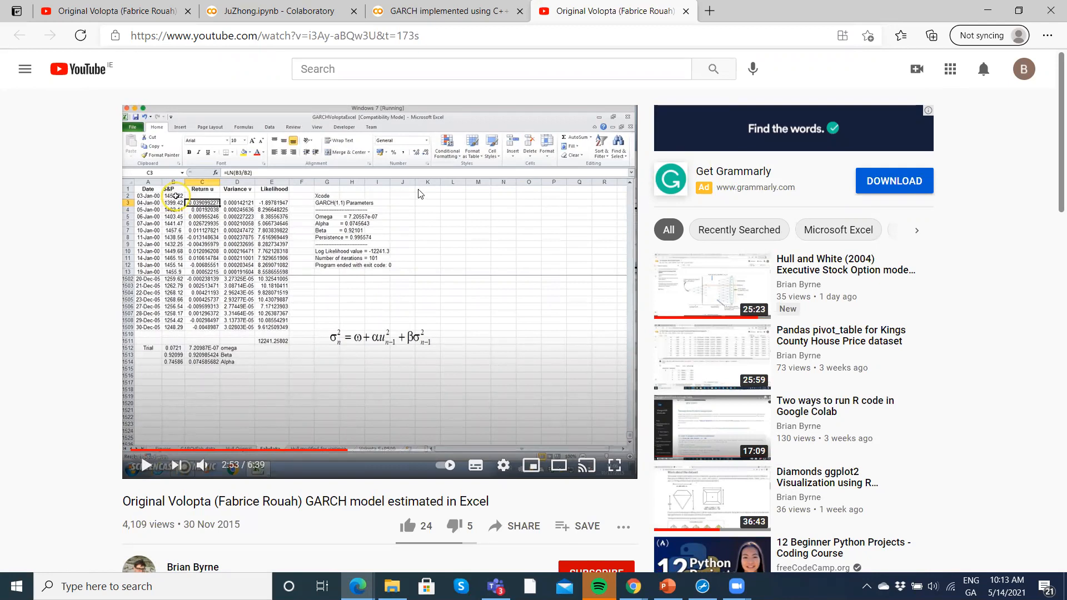
left_click(446, 11)
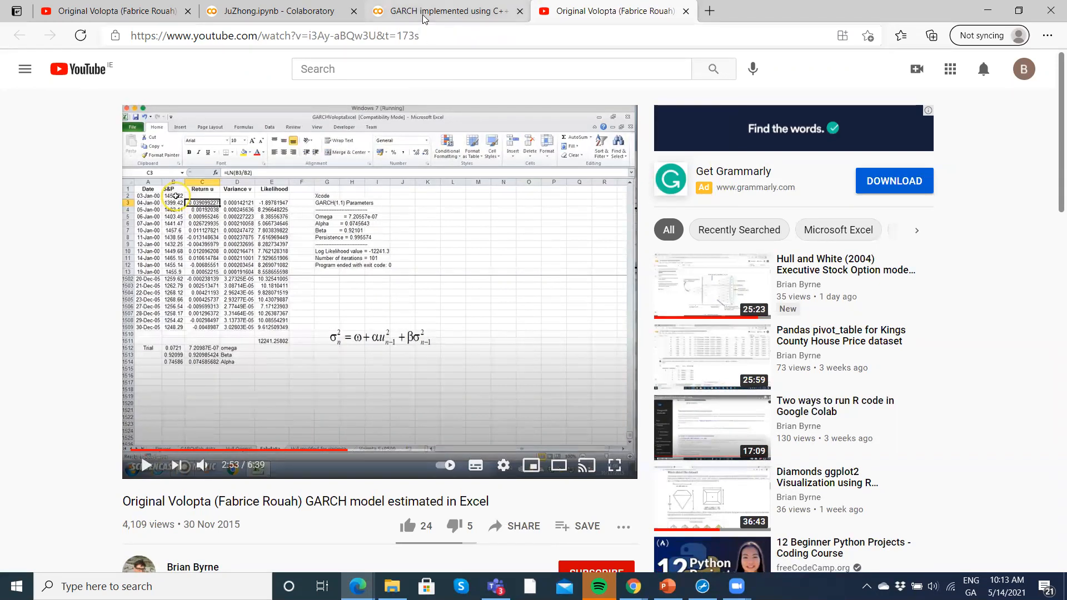
Scroll the GARCH notebook past the main.cpp code down to the Output File compile-and-run cell
left_click(446, 11)
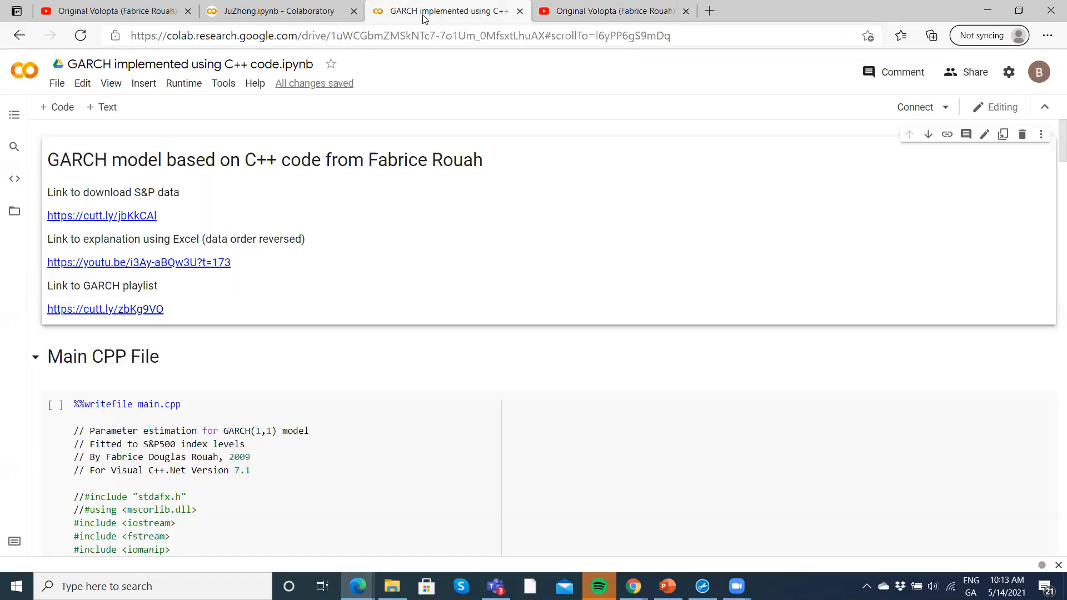
mouse_move(215, 362)
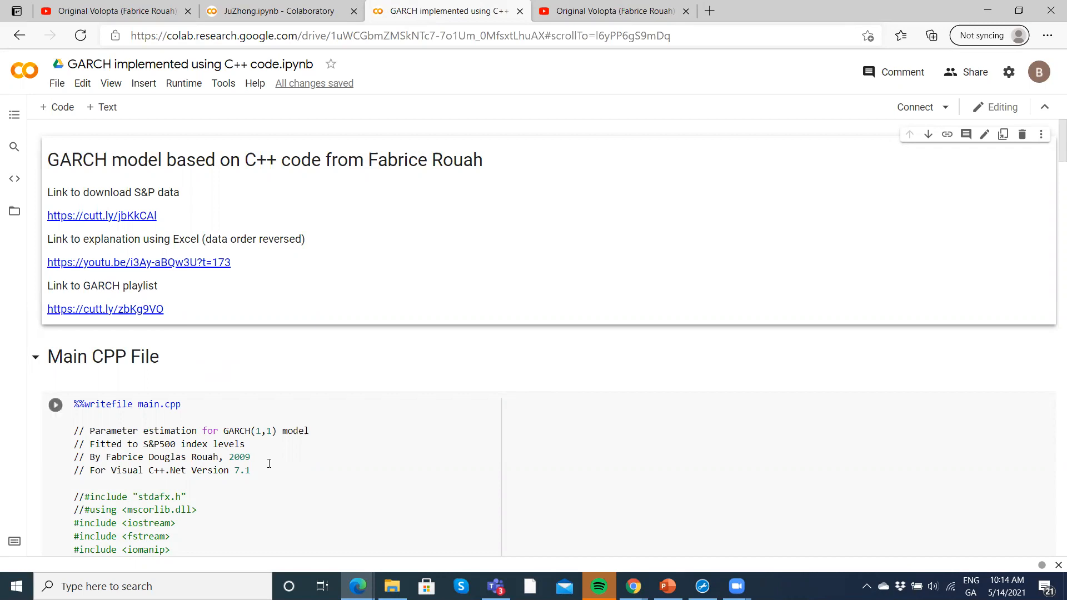
scroll("down", 3)
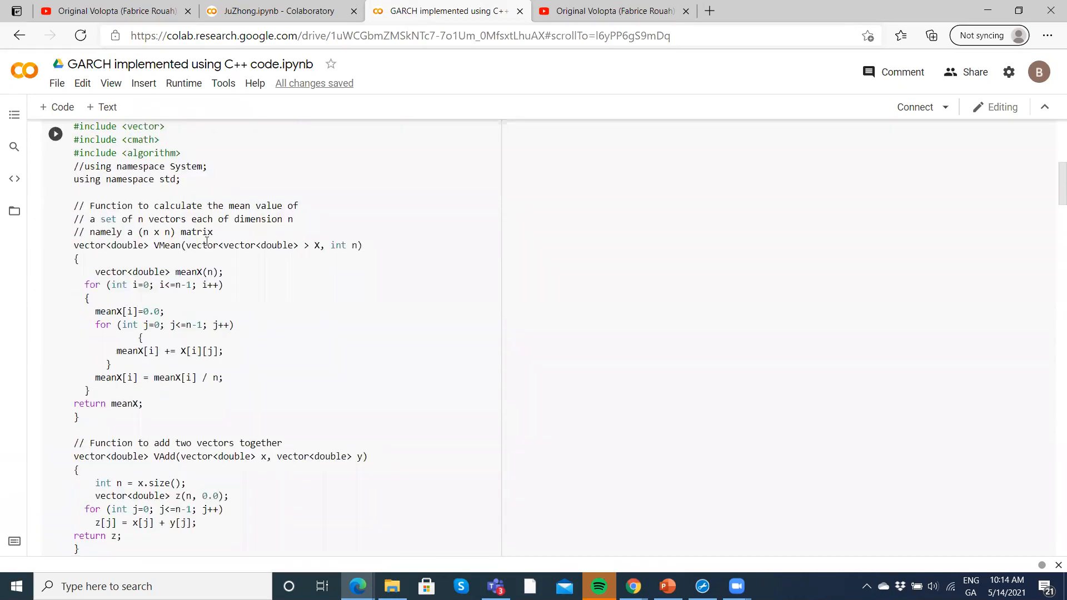
scroll("down", 3)
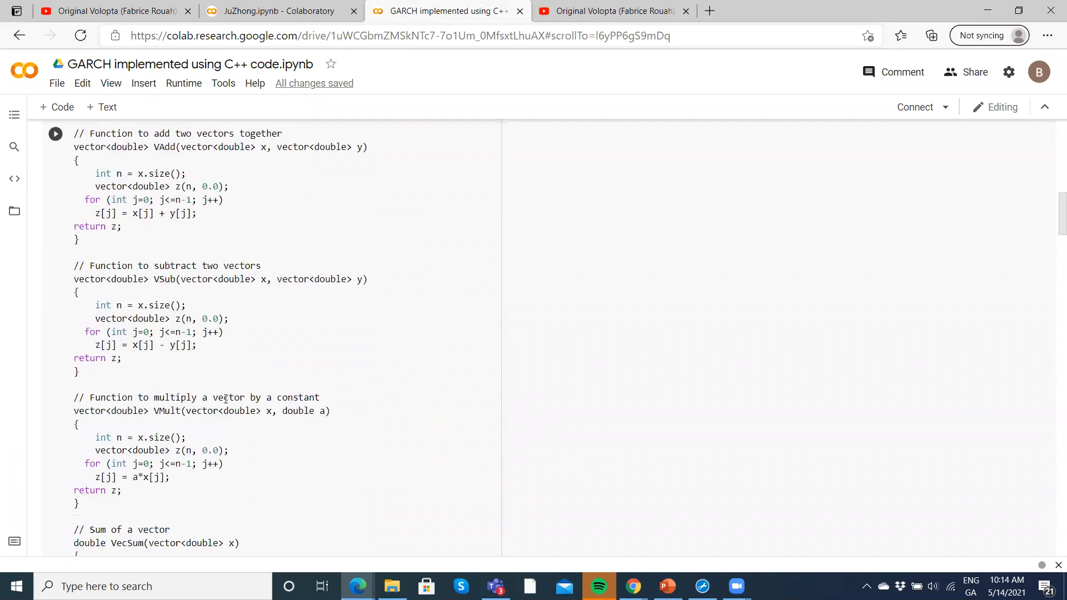
scroll("down", 3)
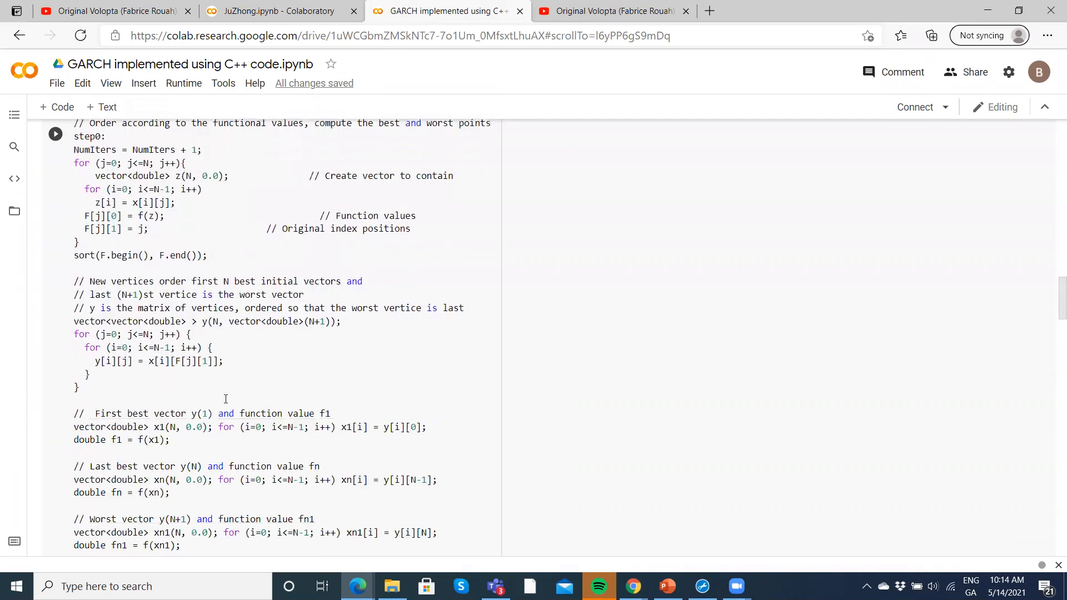
scroll("down", 3)
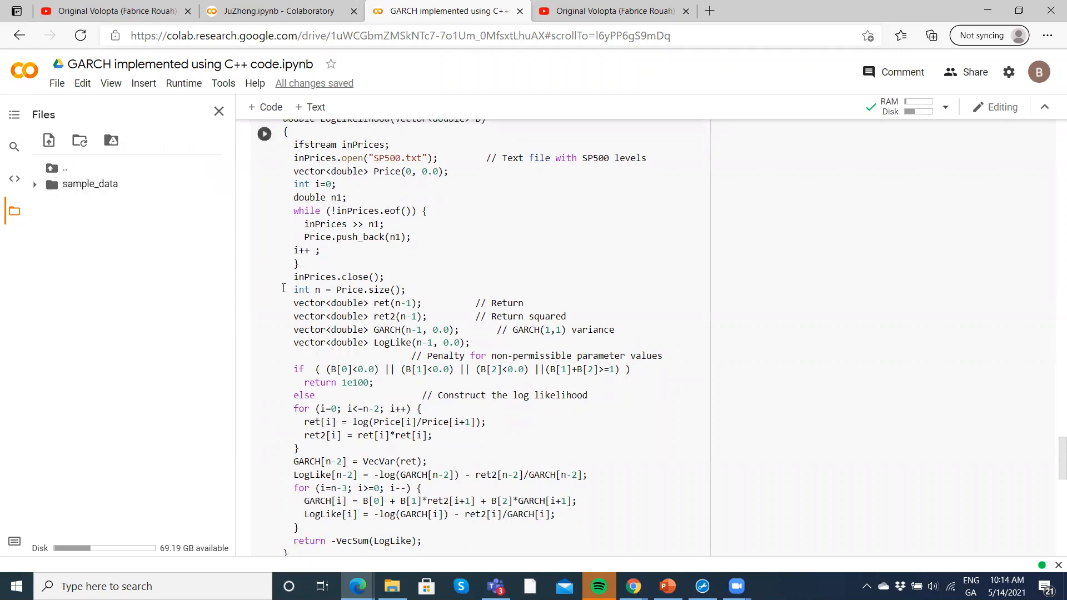
scroll("down", 3)
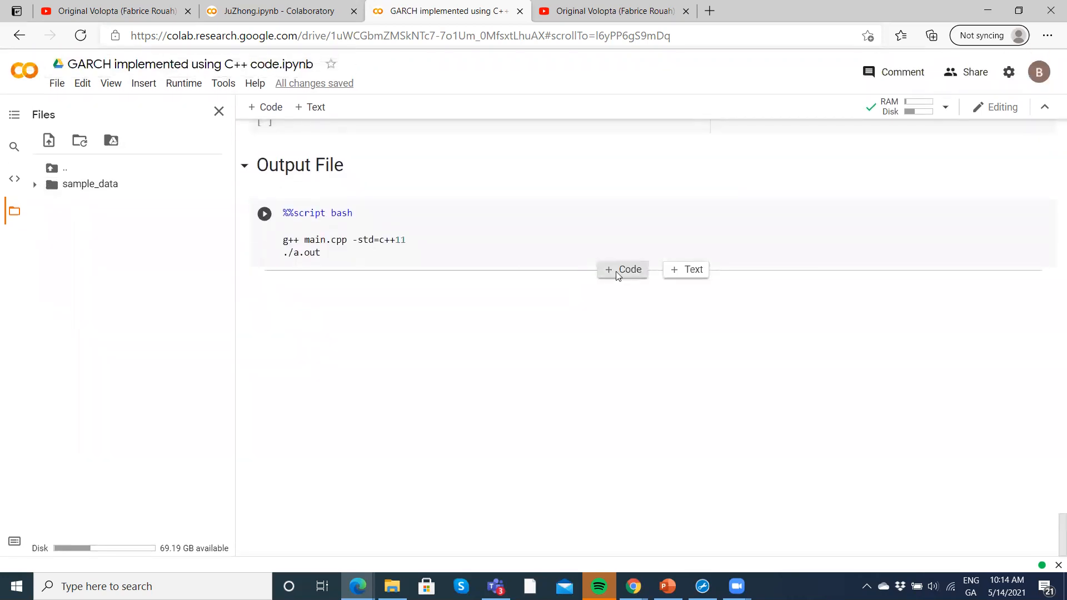
Add a cell with !pwd and run it to show the working directory /content
left_click(622, 269)
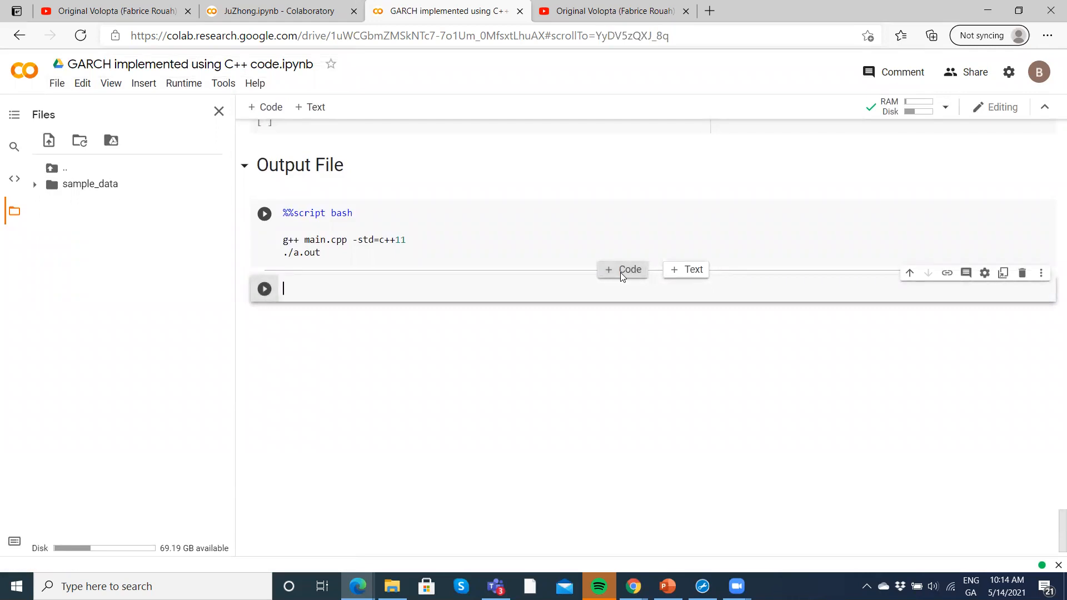
type("!")
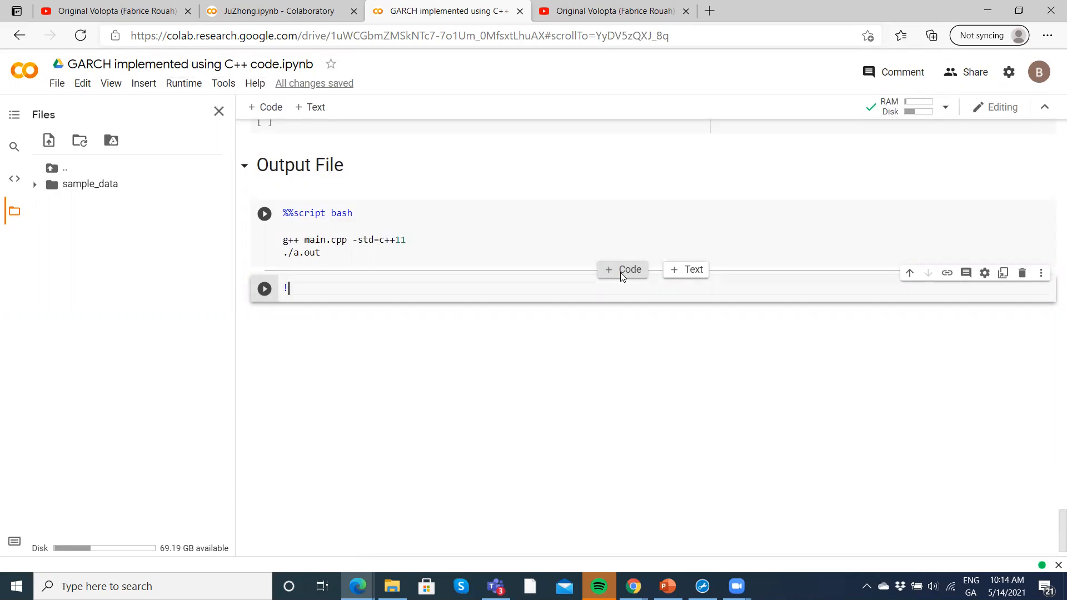
type("pwd")
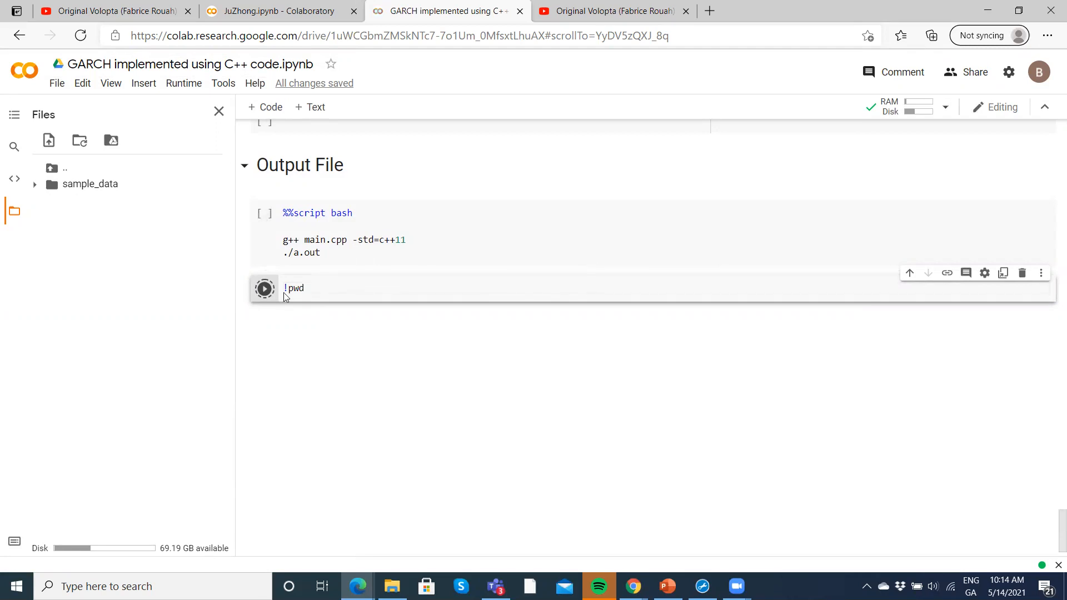
left_click(264, 288)
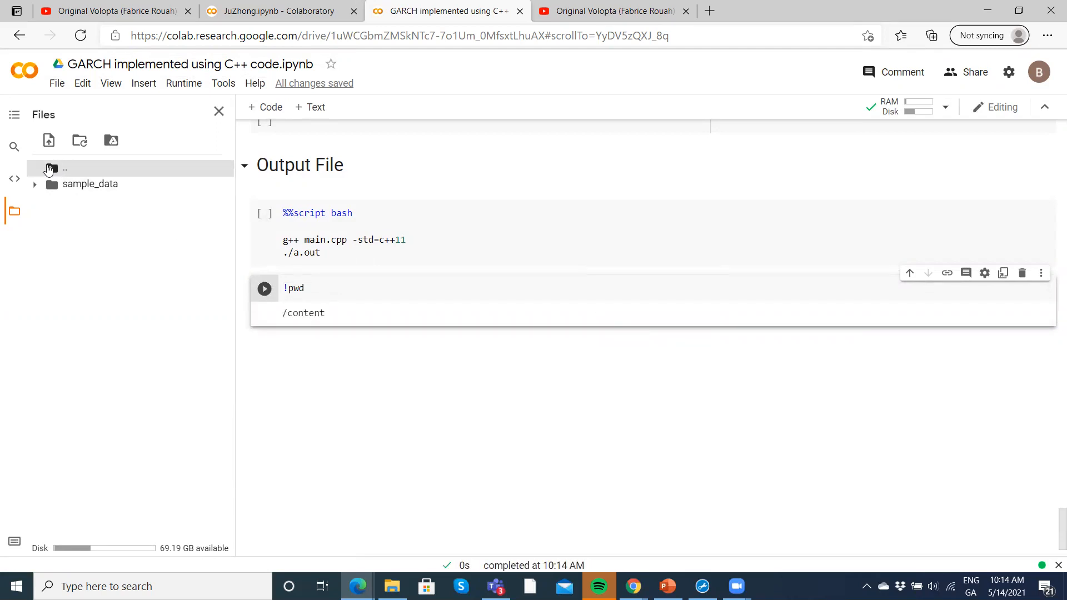
Browse the parent folder in the Files sidebar and expand then collapse sample_data
left_click(64, 169)
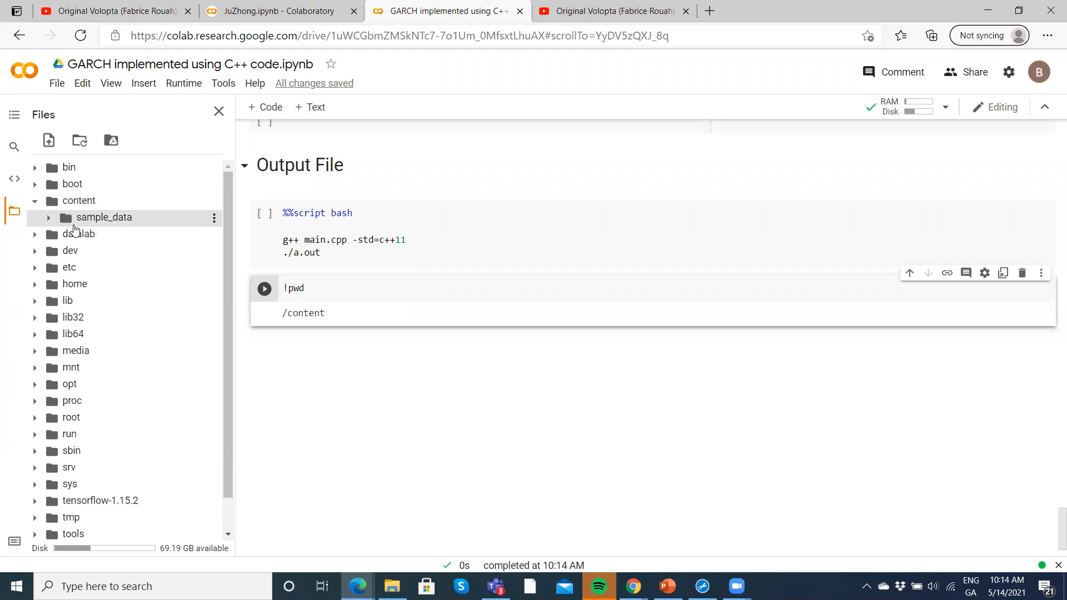
left_click(49, 217)
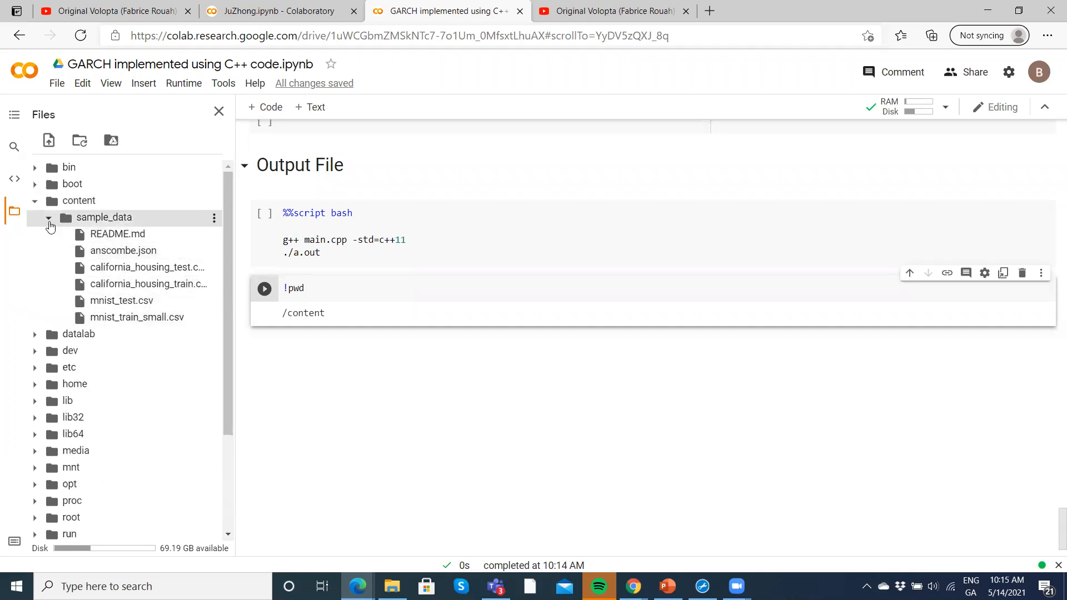
left_click(48, 217)
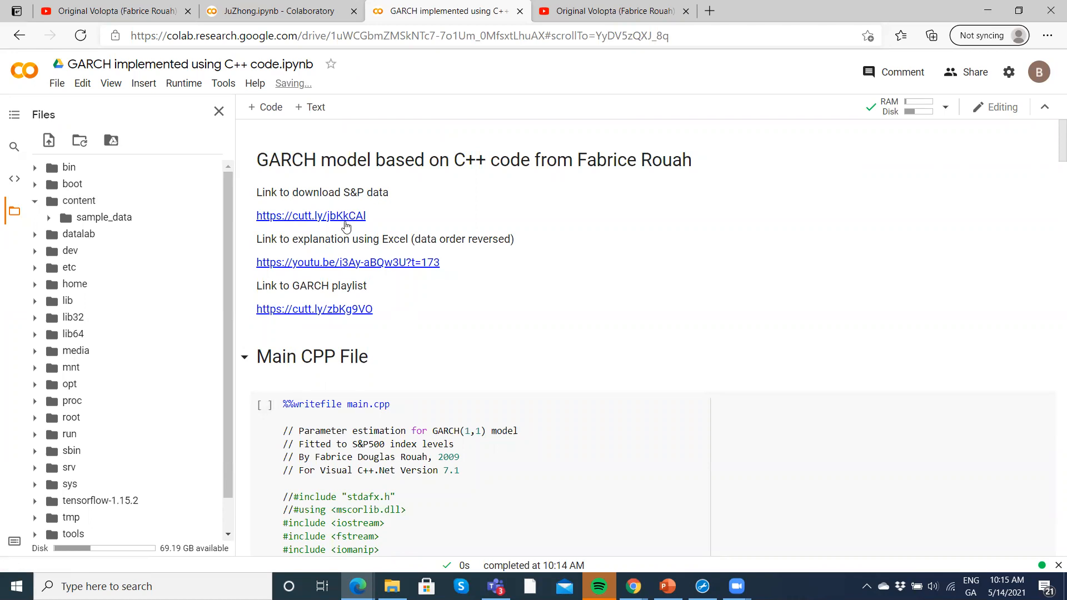
Download SP500.txt from the Google Drive link and return to the Colab notebook
left_click(310, 216)
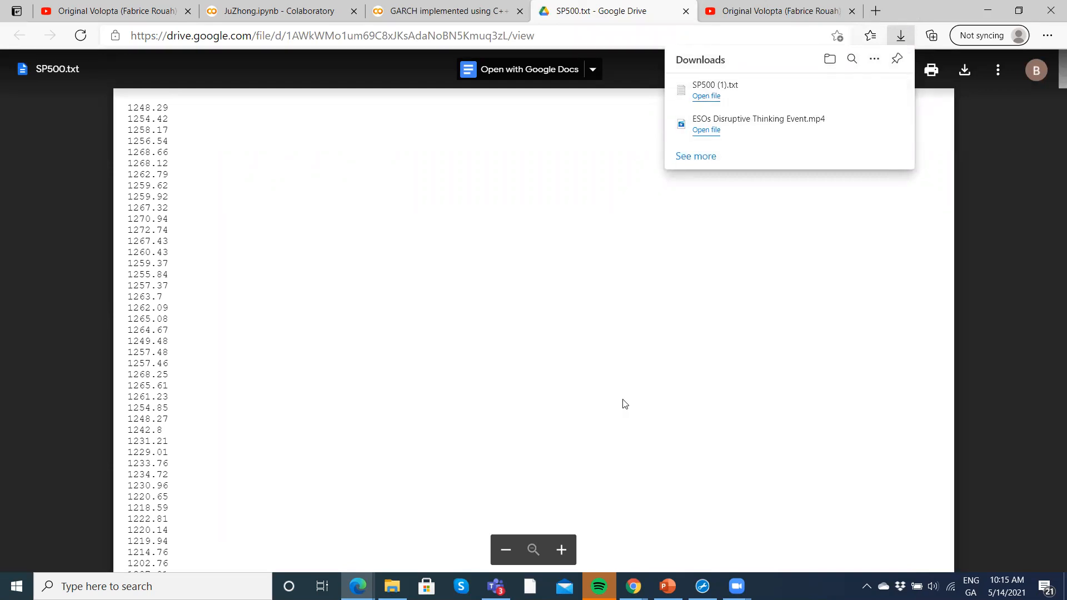
left_click(390, 586)
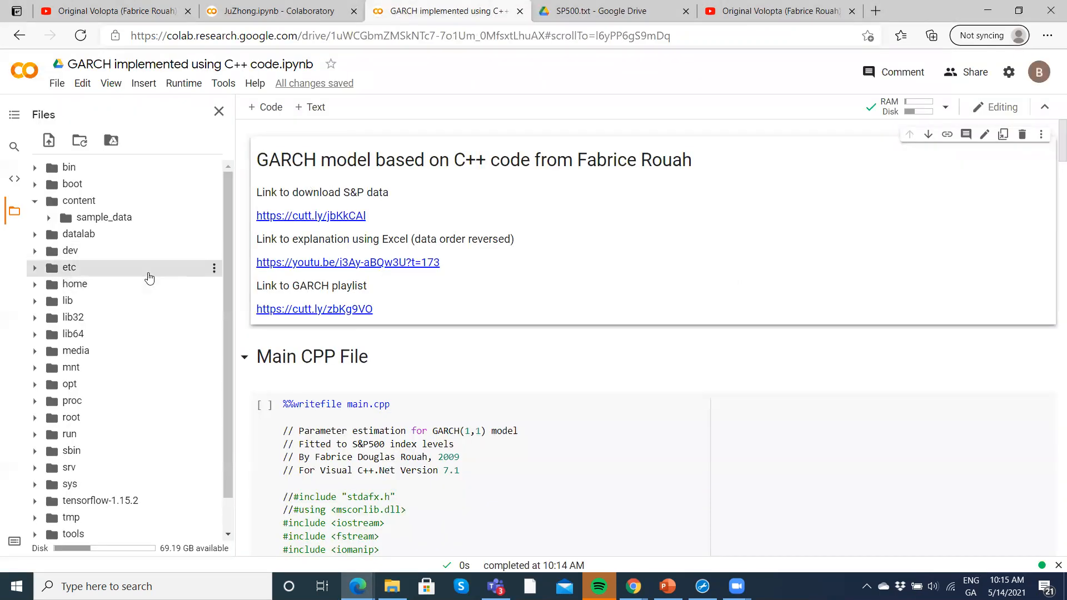
Upload SP500.txt from Downloads into the runtime's content folder, dismissing the deletion reminder
left_click(35, 207)
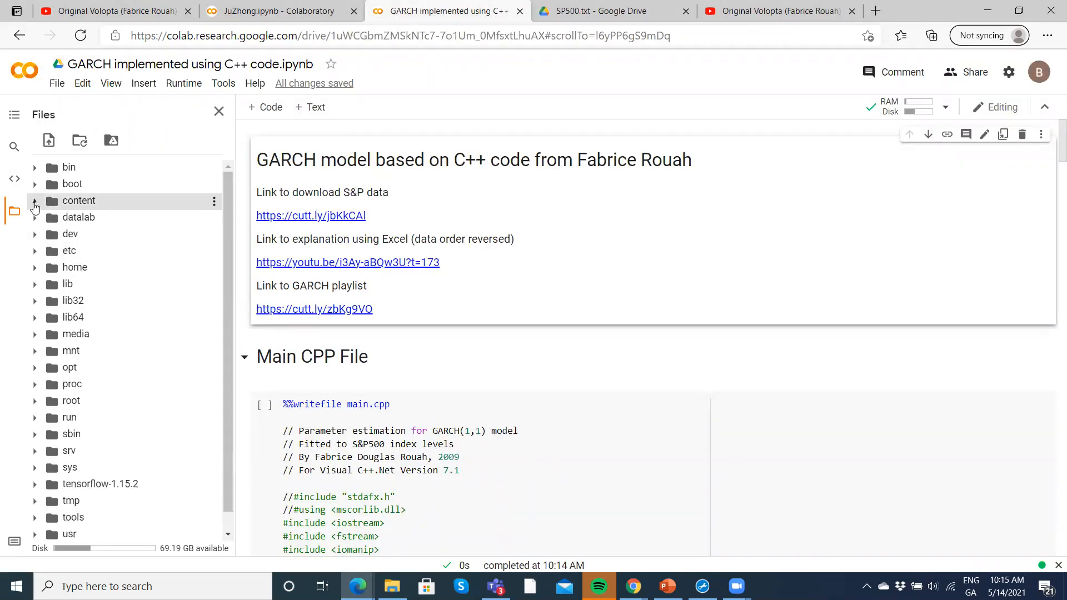
left_click(35, 202)
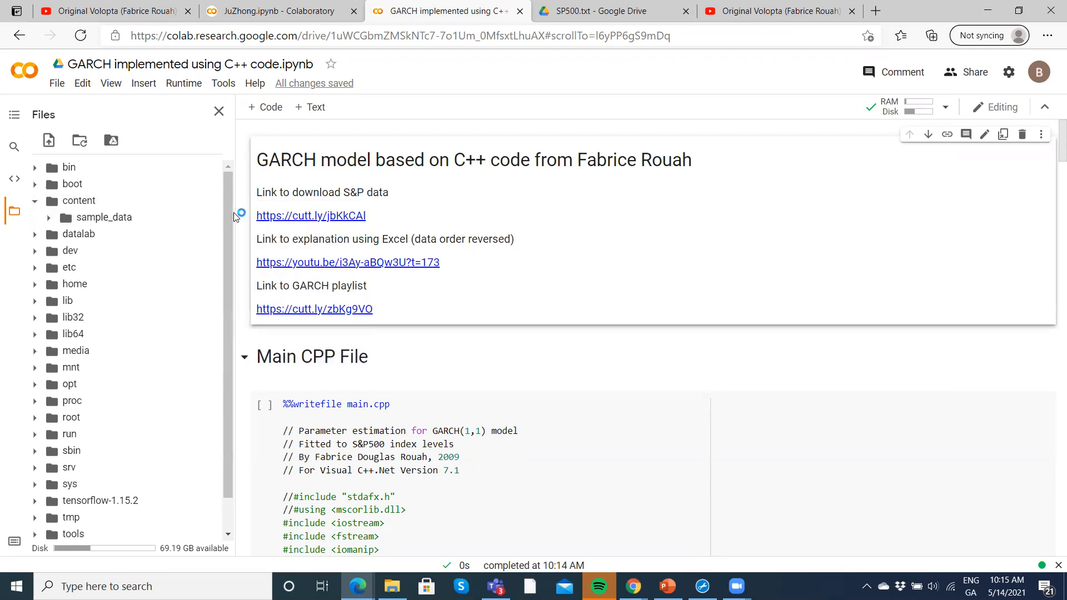
left_click(48, 140)
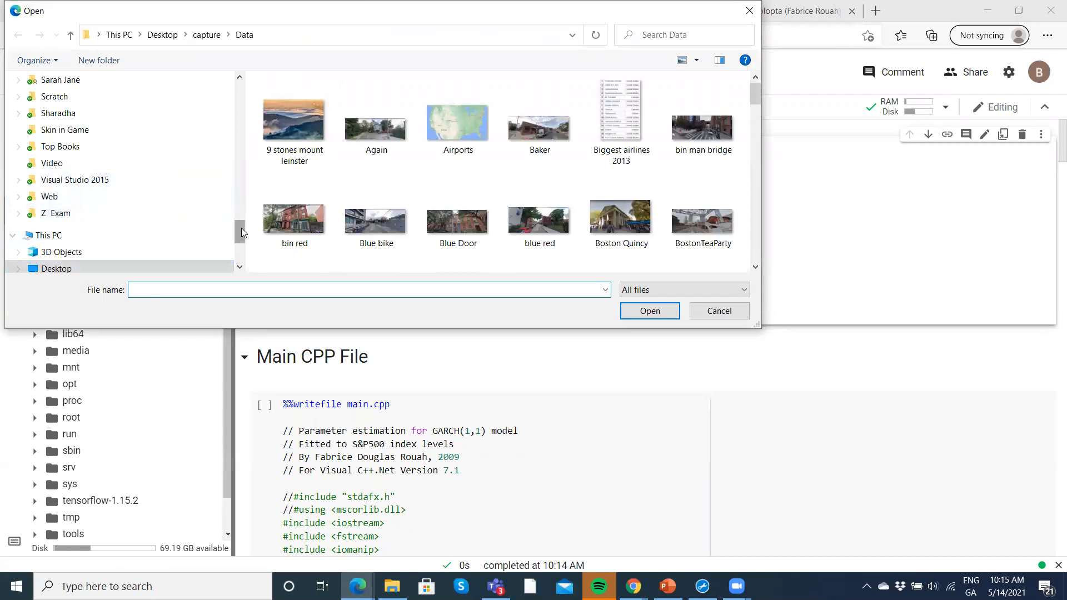
left_click(62, 123)
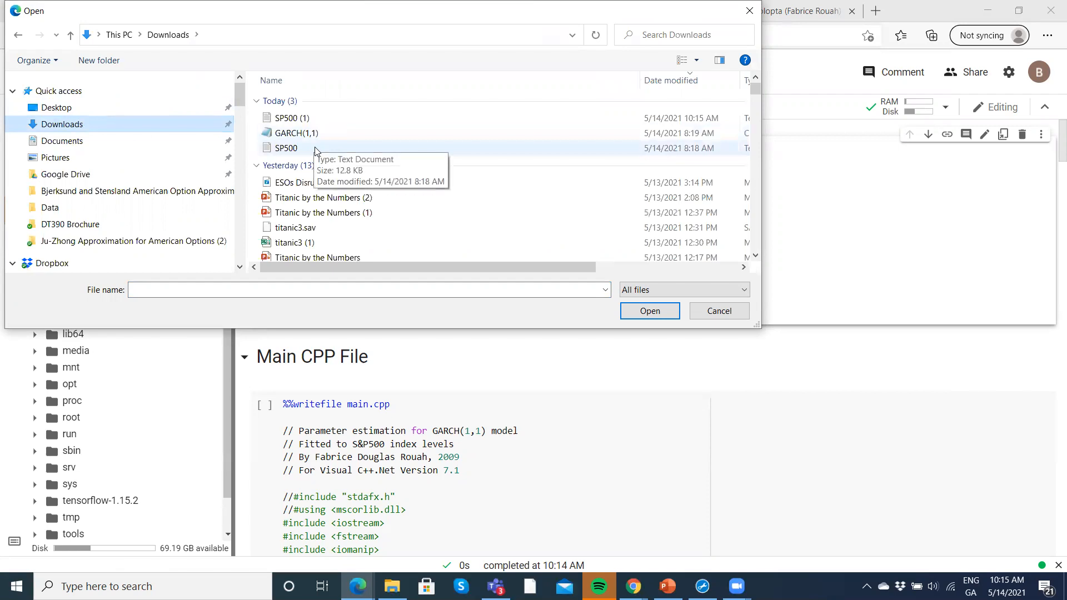
left_click(286, 148)
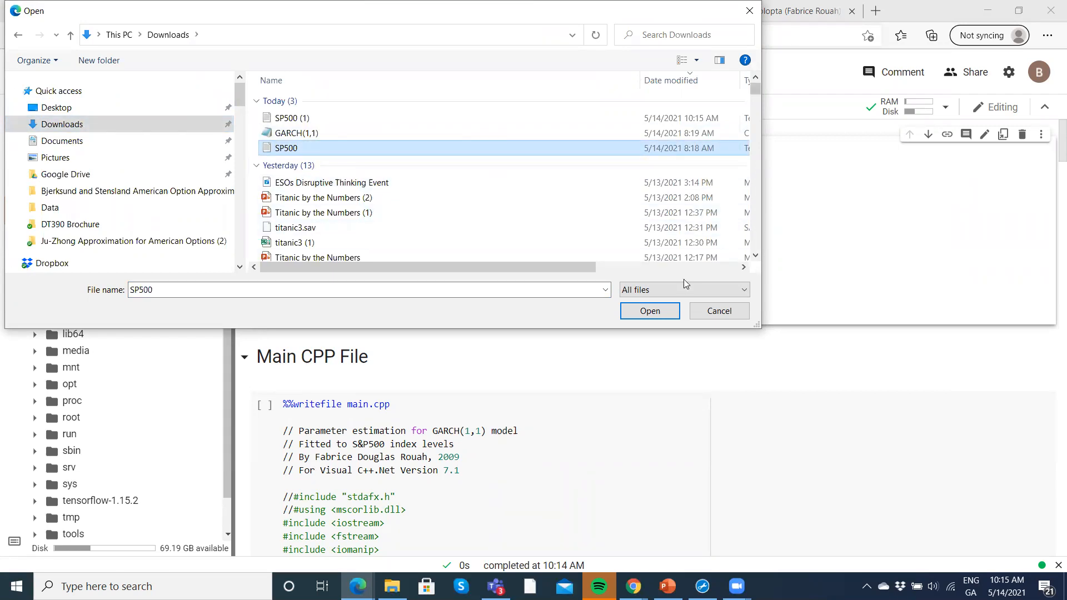
left_click(648, 311)
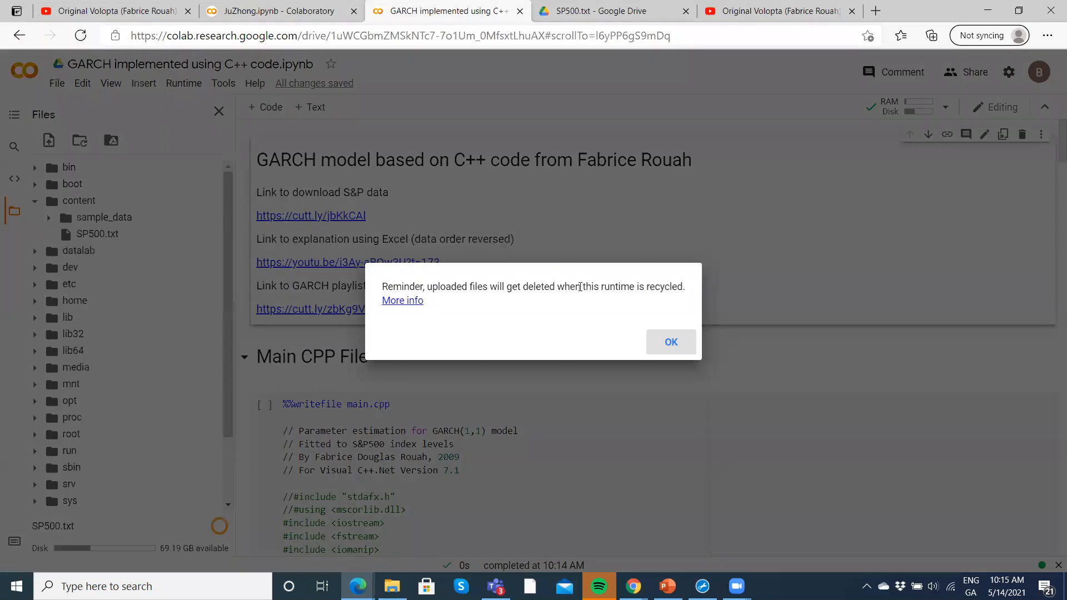
left_click(671, 342)
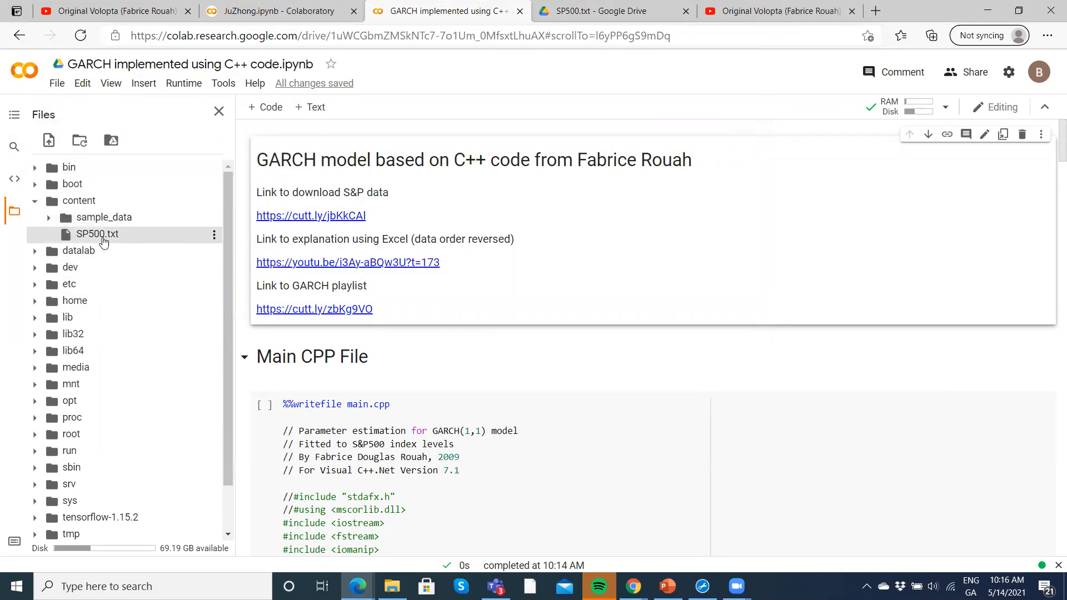
mouse_move(98, 233)
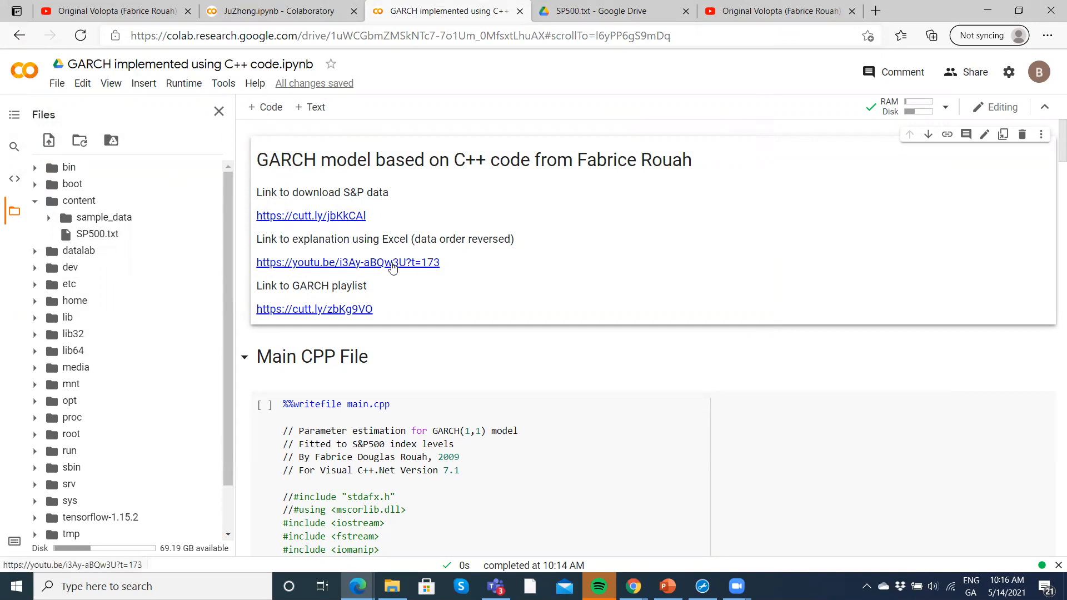
mouse_move(363, 287)
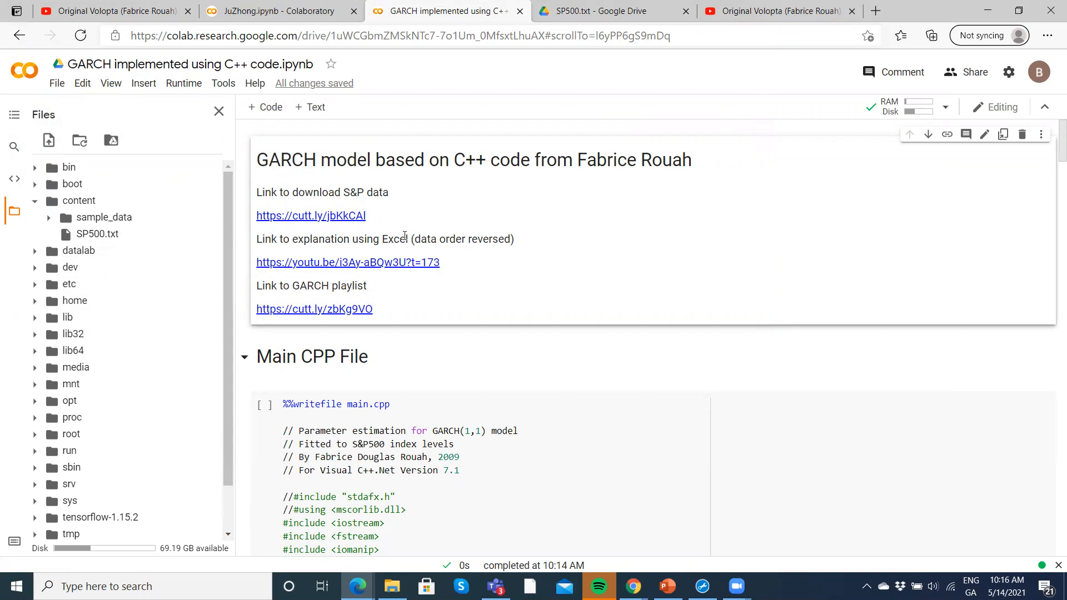
mouse_move(361, 279)
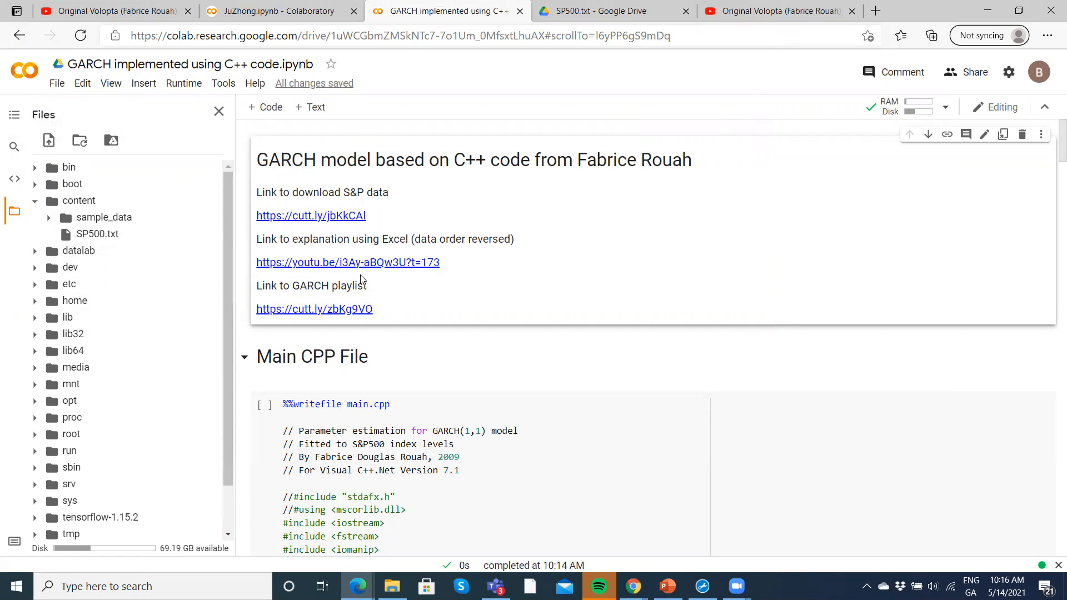
mouse_move(351, 311)
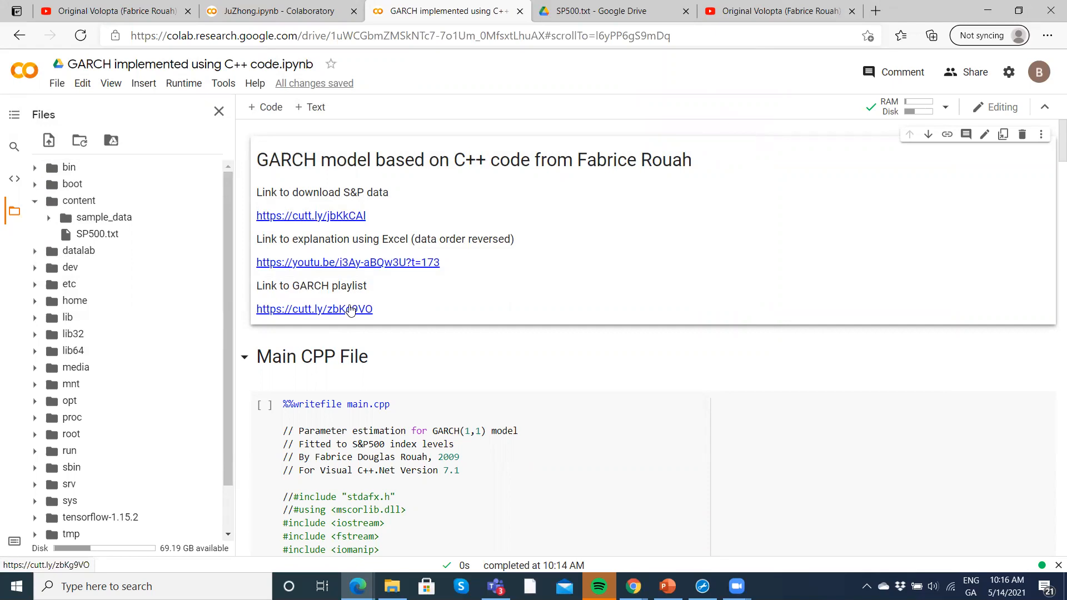
mouse_move(410, 353)
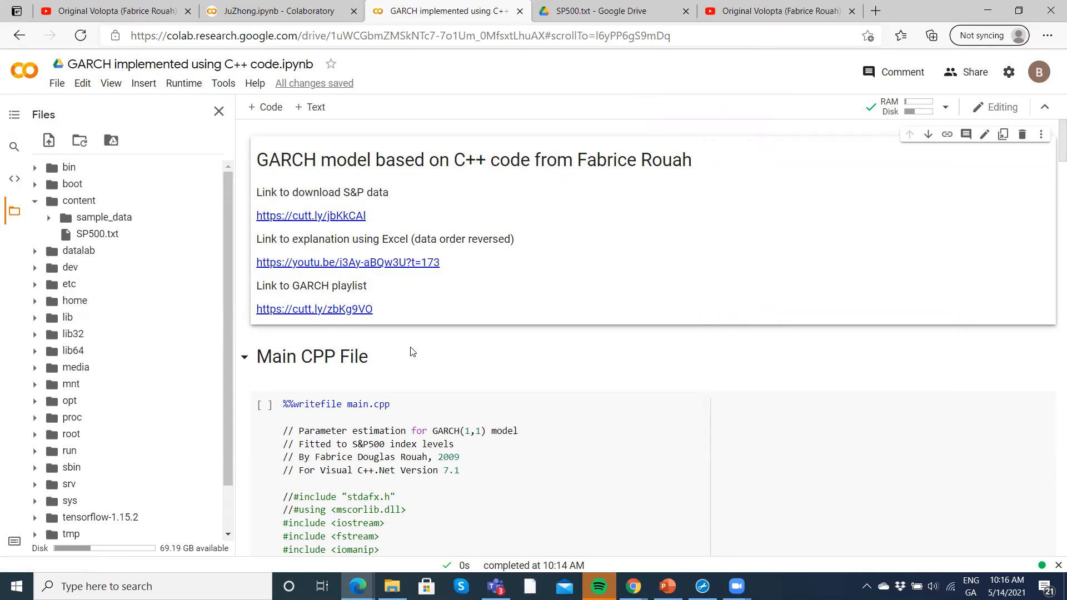
mouse_move(401, 340)
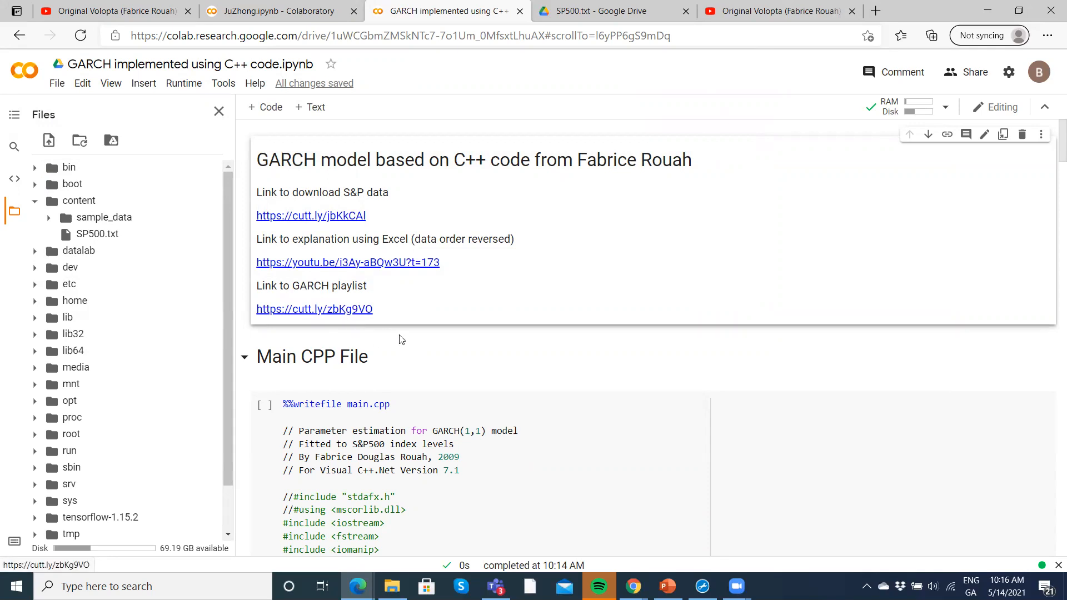
mouse_move(496, 388)
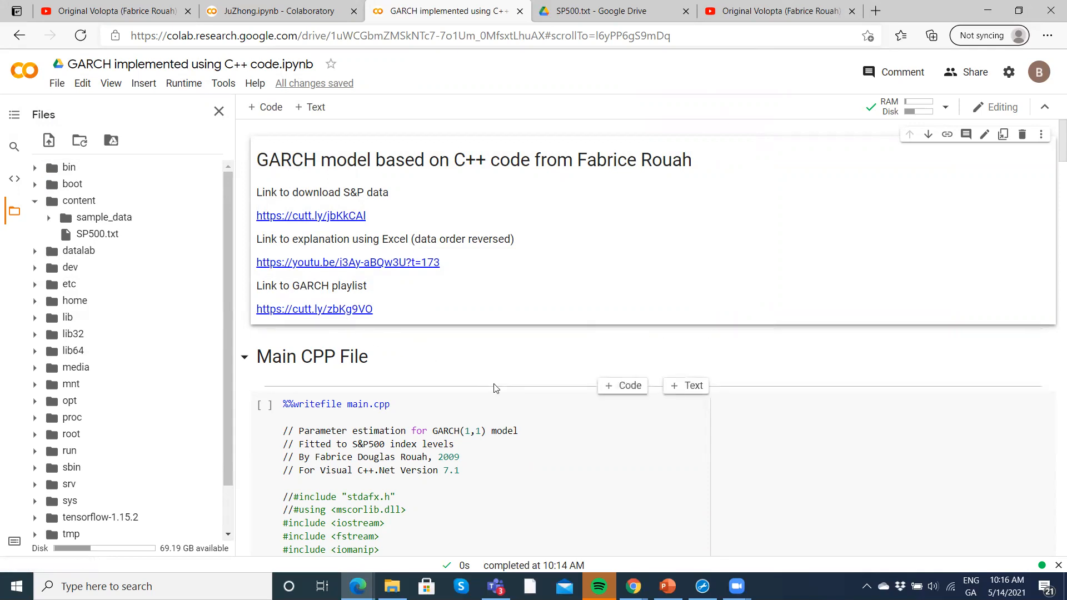
scroll("down", 3)
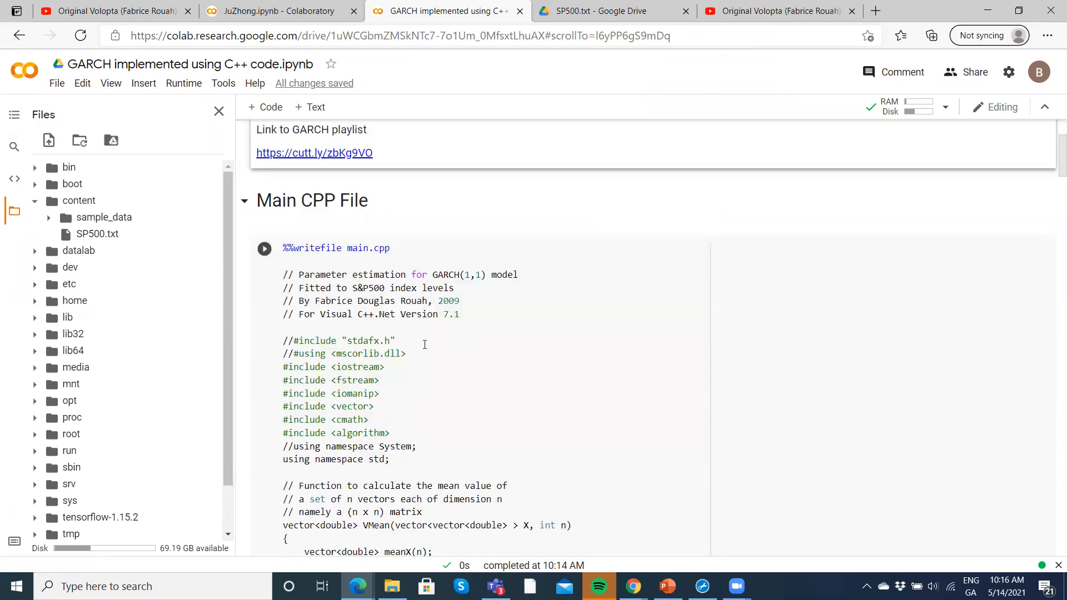
scroll("down", 3)
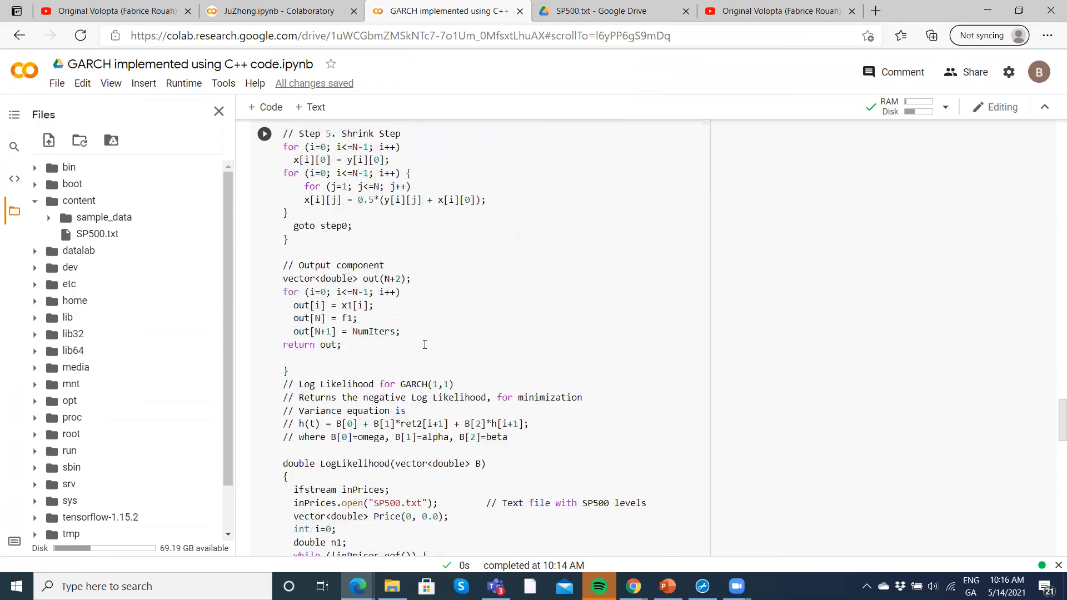
scroll("down", 3)
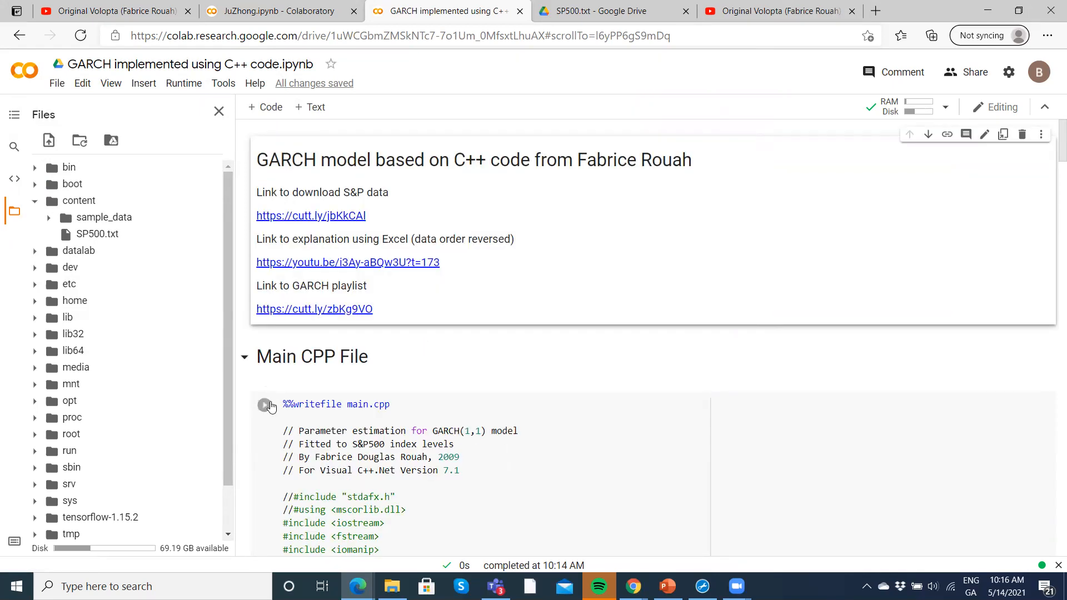
Run the %%writefile cell, refresh content to see main.cpp, and scroll to the Output File script
left_click(347, 410)
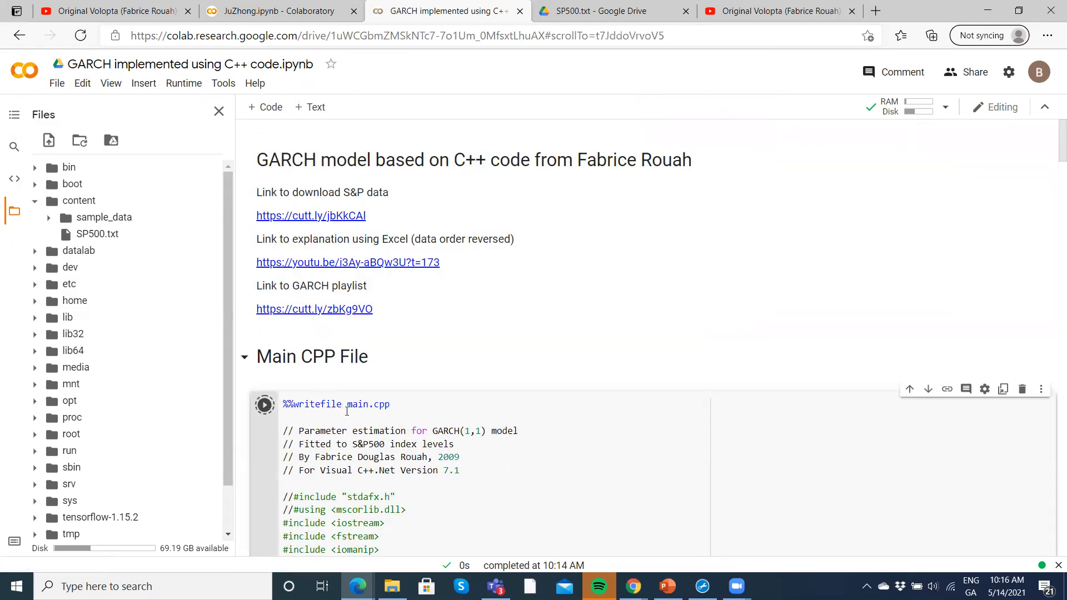
mouse_move(174, 283)
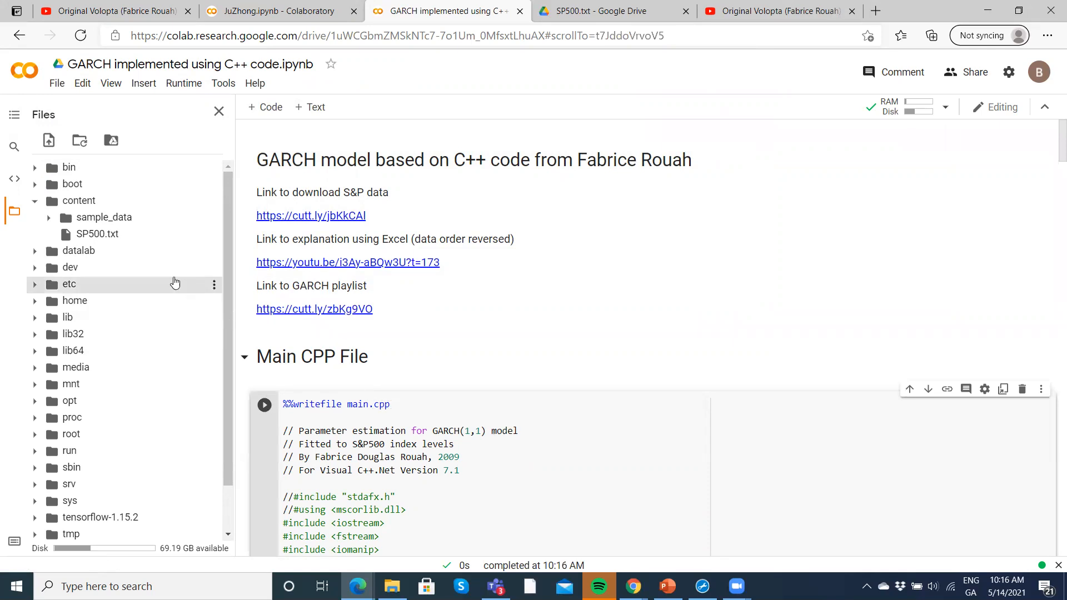
left_click(34, 201)
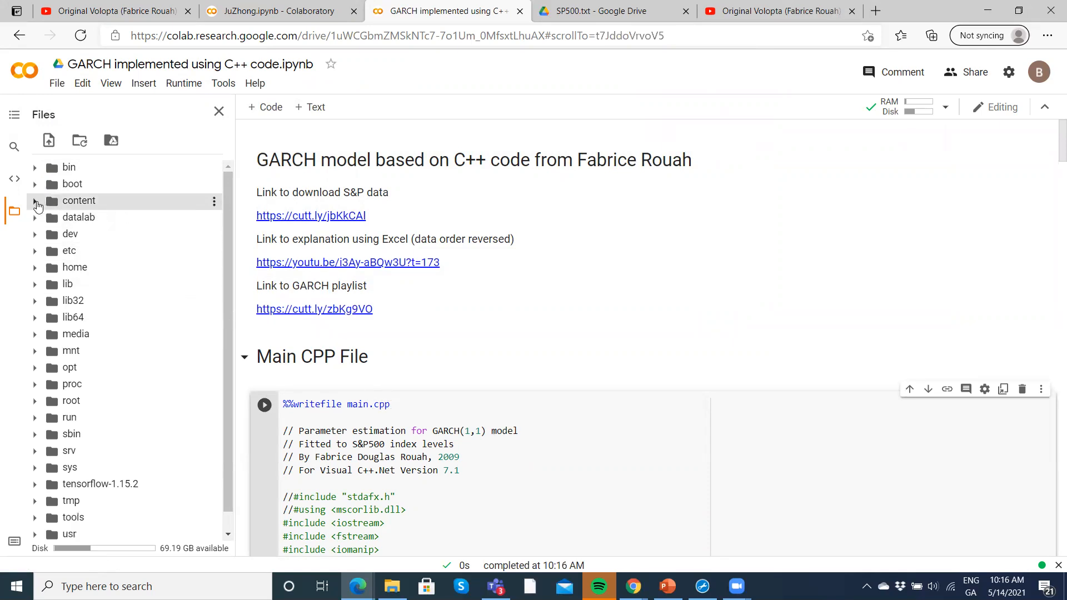
left_click(34, 201)
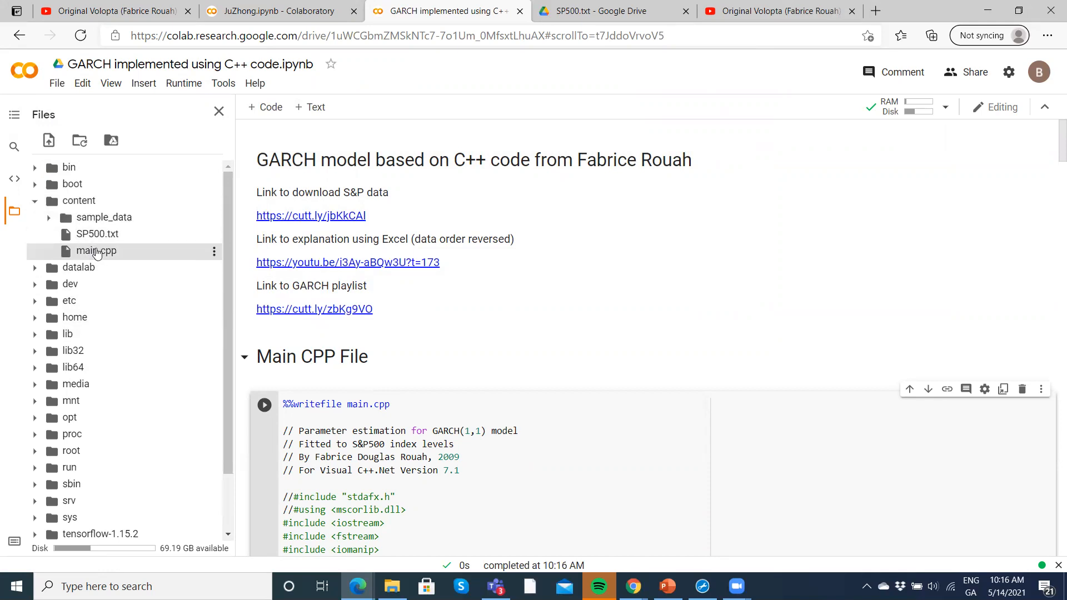
mouse_move(119, 253)
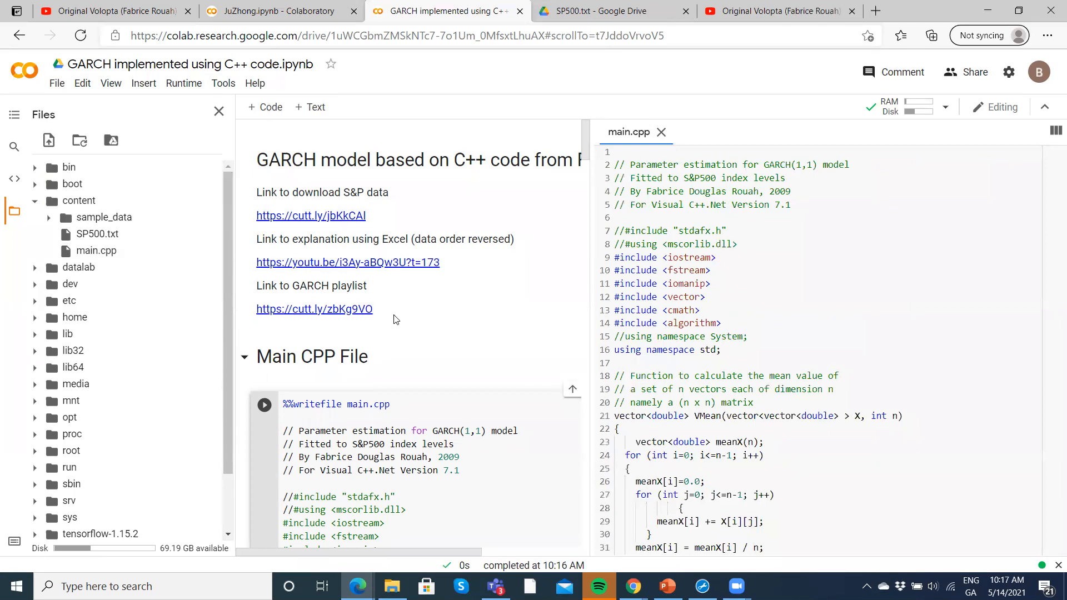
left_click(659, 133)
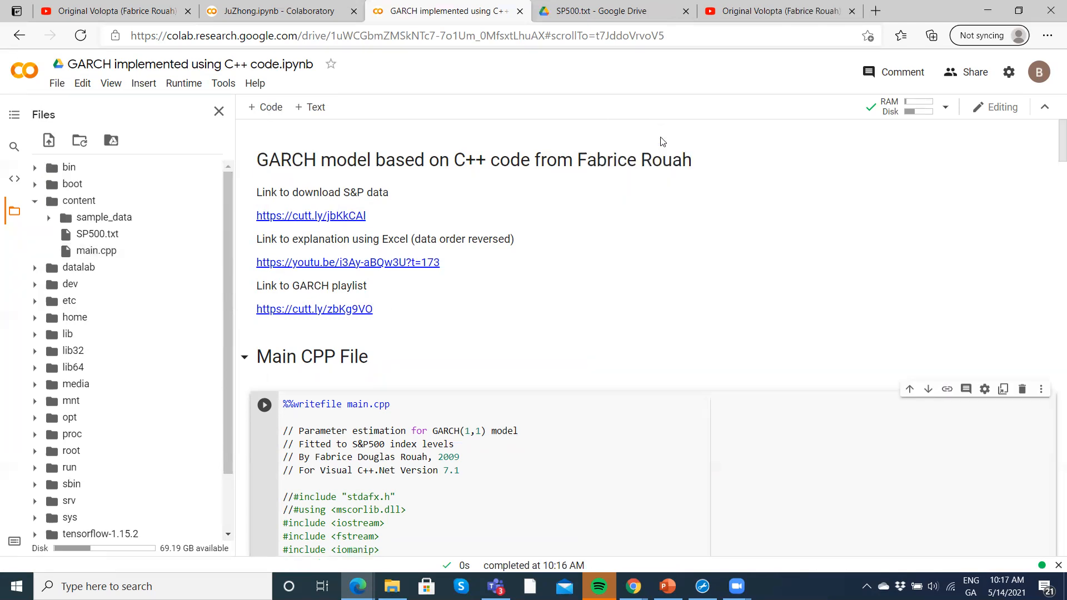
scroll("down", 3)
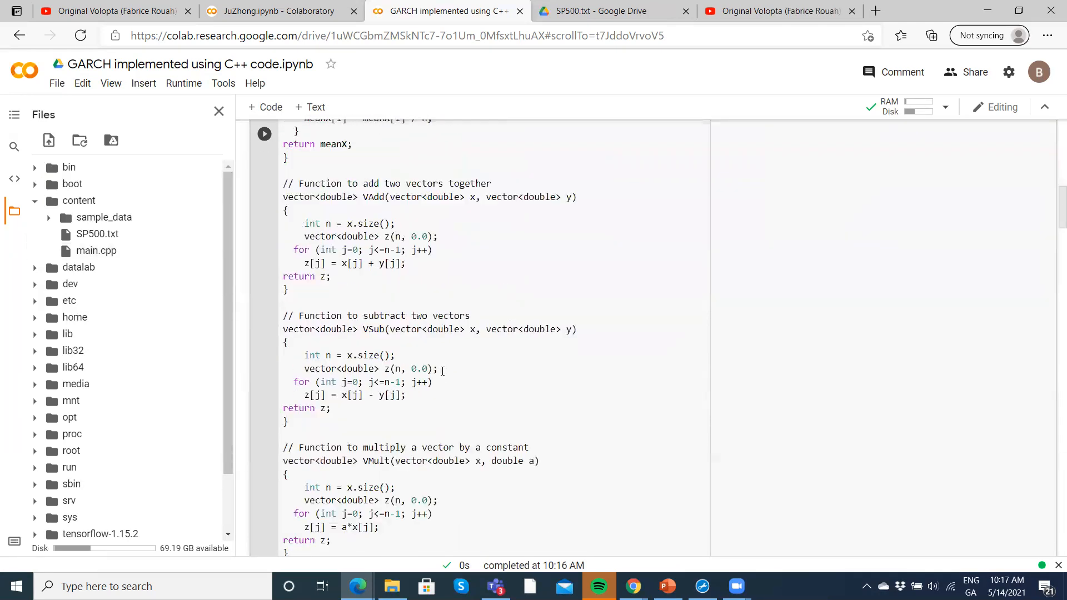
scroll("down", 3)
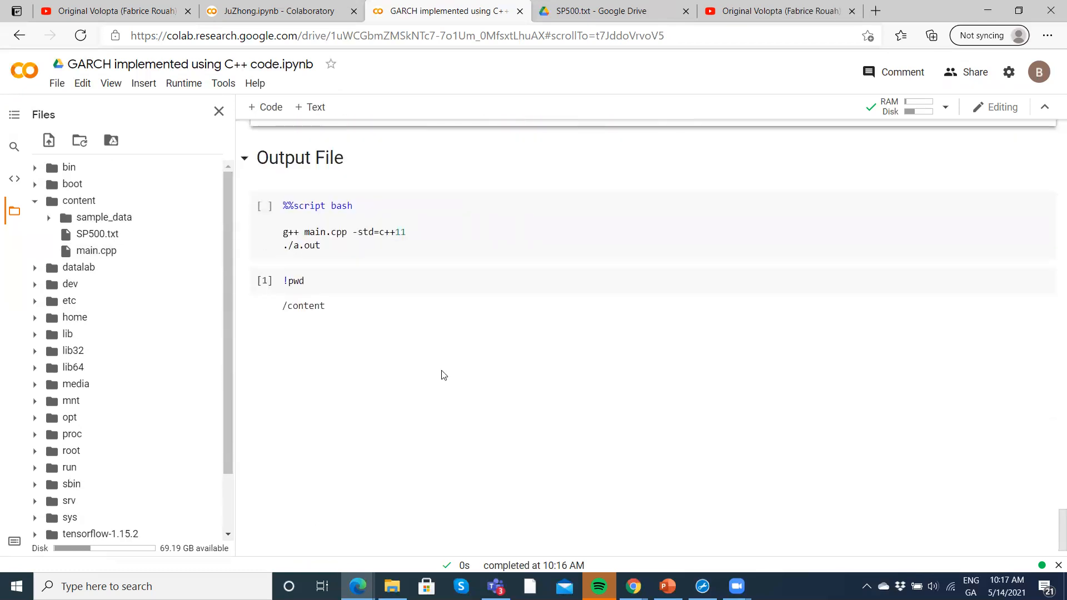
Run the bash cell compiling main.cpp and printing the GARCH(1,1) estimates with log likelihood −12241.3
left_click(264, 206)
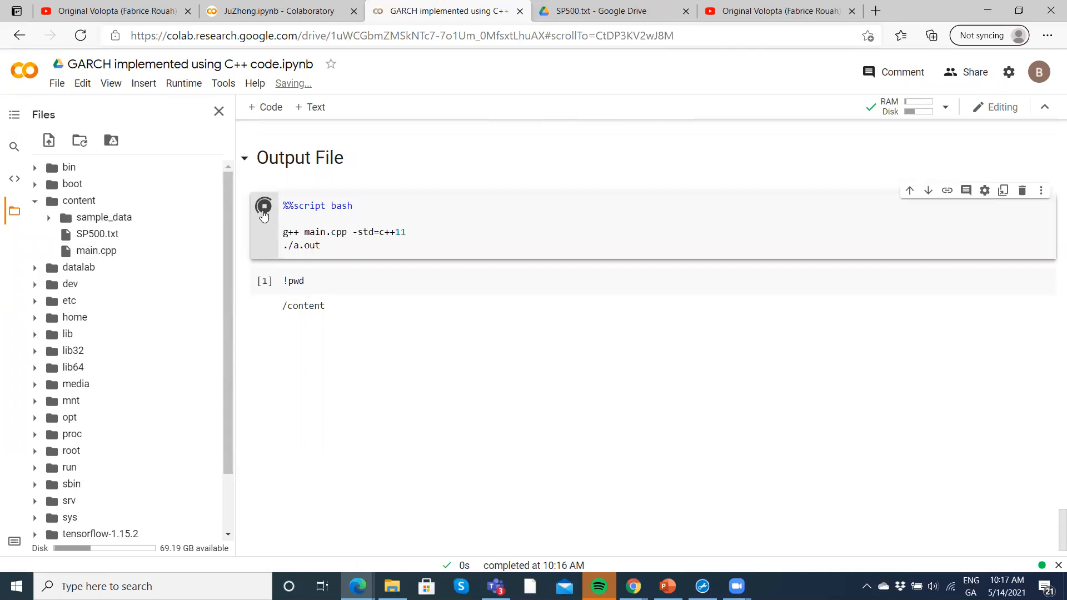
left_click(265, 206)
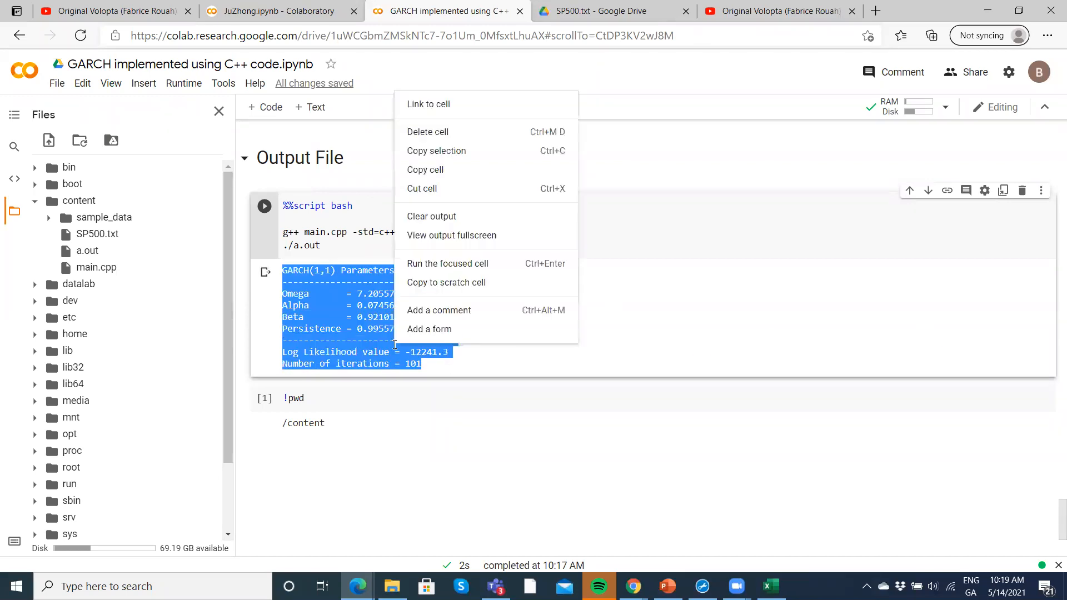
mouse_move(424, 169)
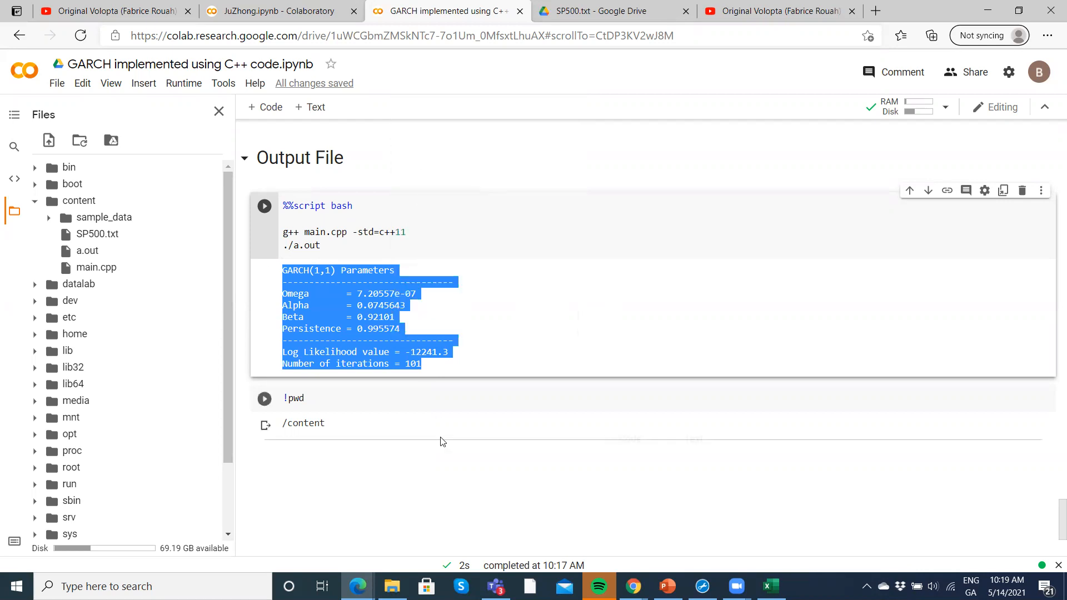
Paste the Colab output into cell N1504 of the Fabdata sheet via Paste Special as Unicode Text
left_click(769, 586)
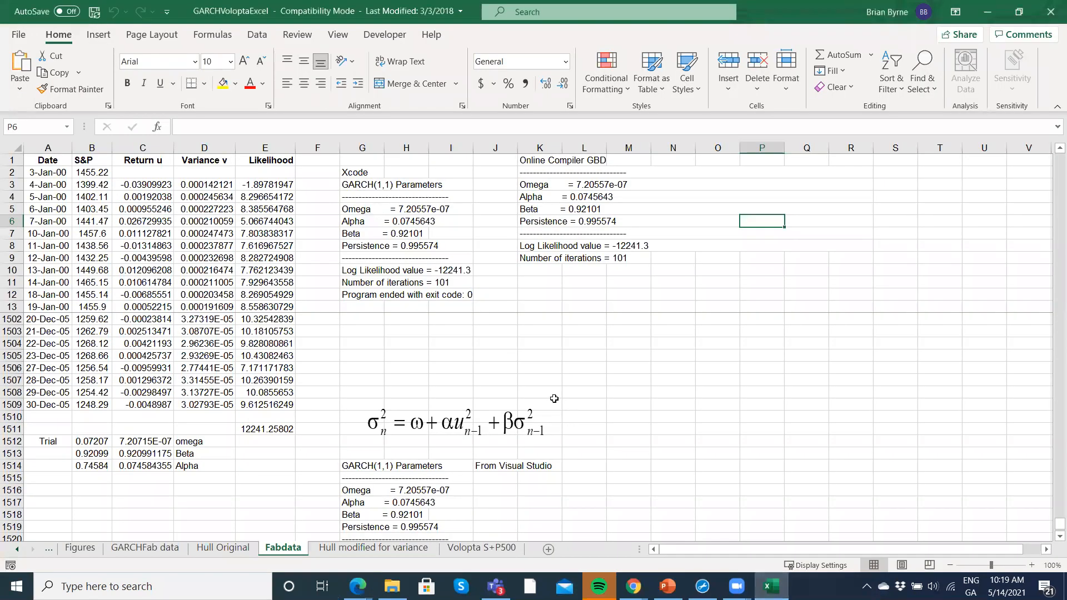
mouse_move(515, 229)
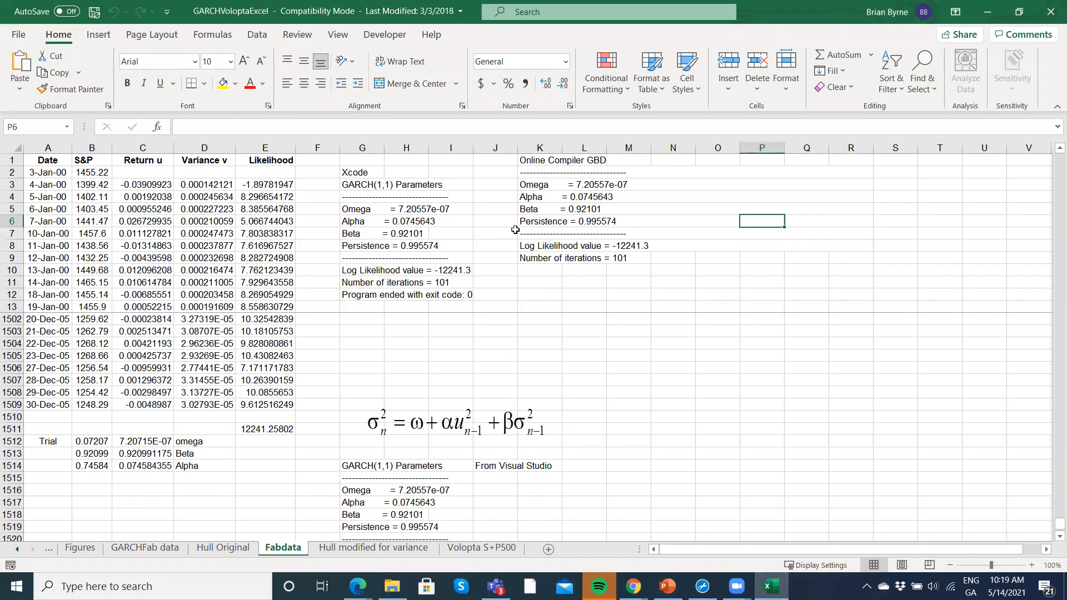
mouse_move(697, 167)
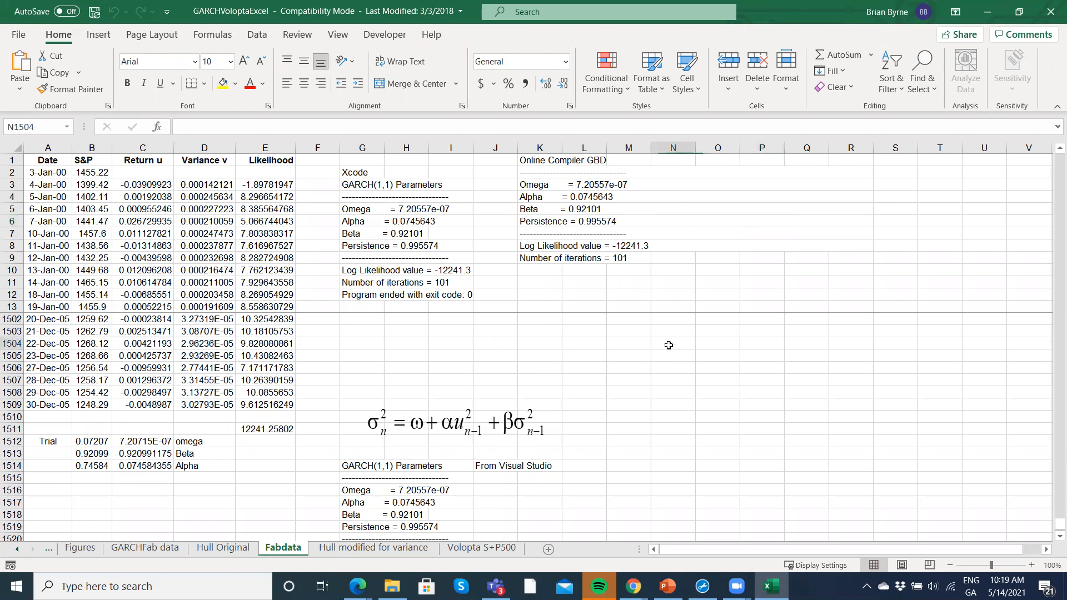
left_click(19, 61)
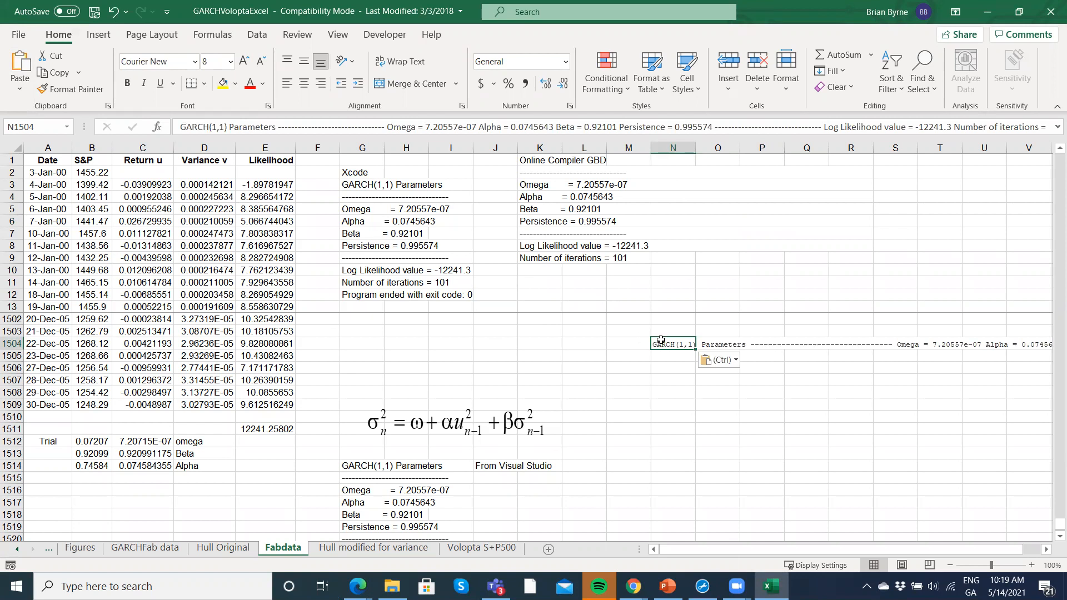
left_click(18, 68)
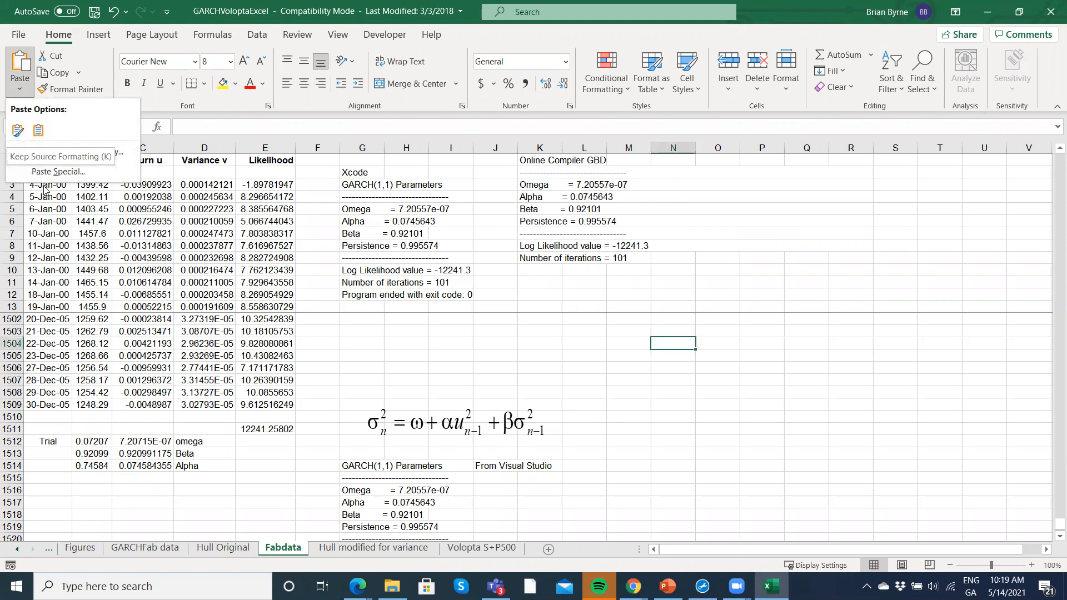
left_click(58, 171)
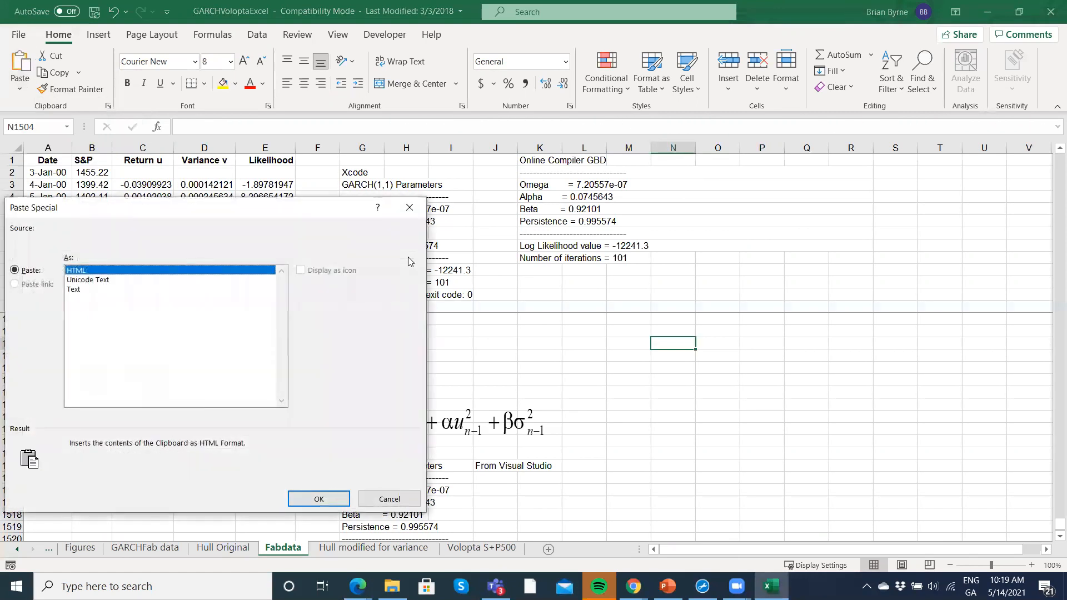
left_click(86, 280)
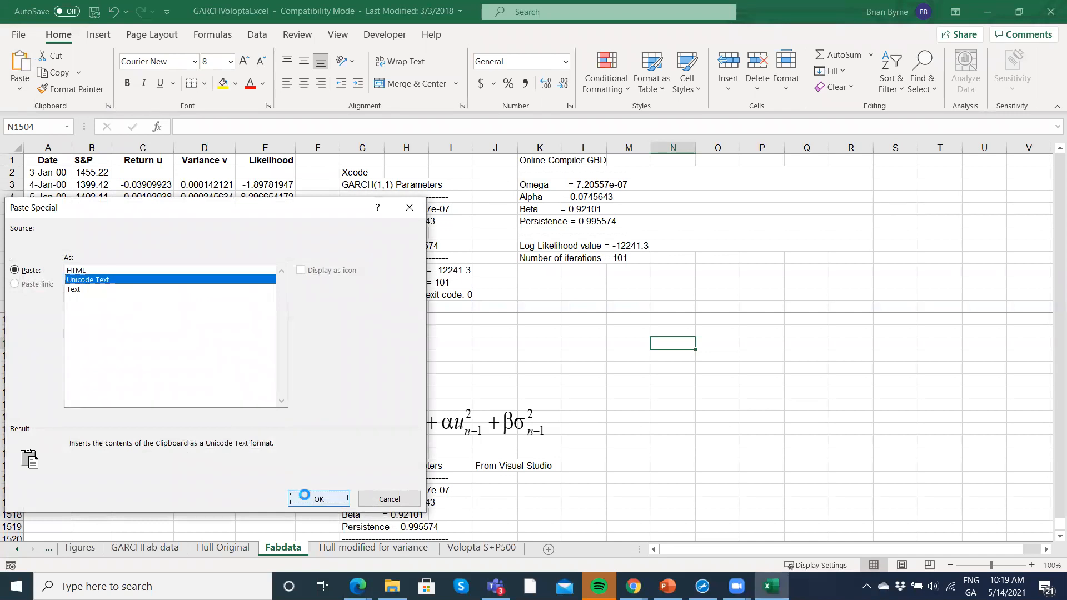
left_click(318, 499)
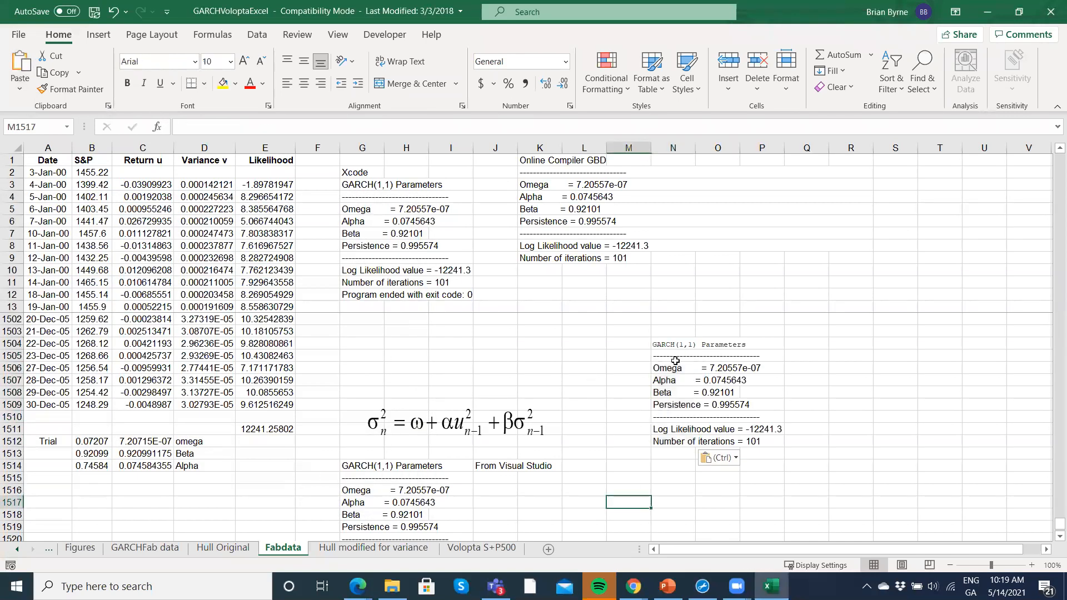
mouse_move(304, 459)
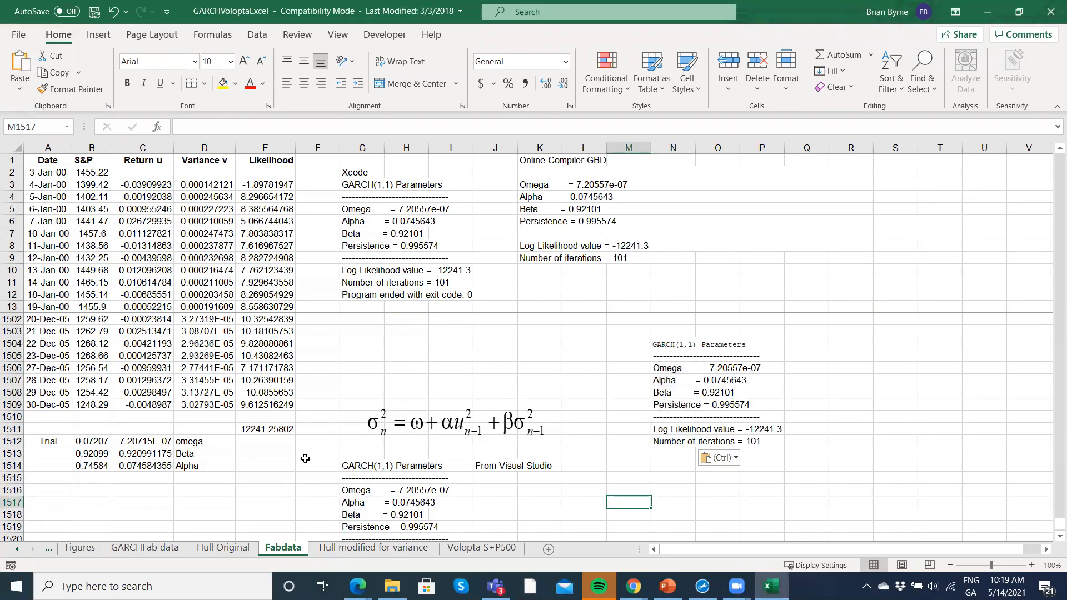
left_click(142, 441)
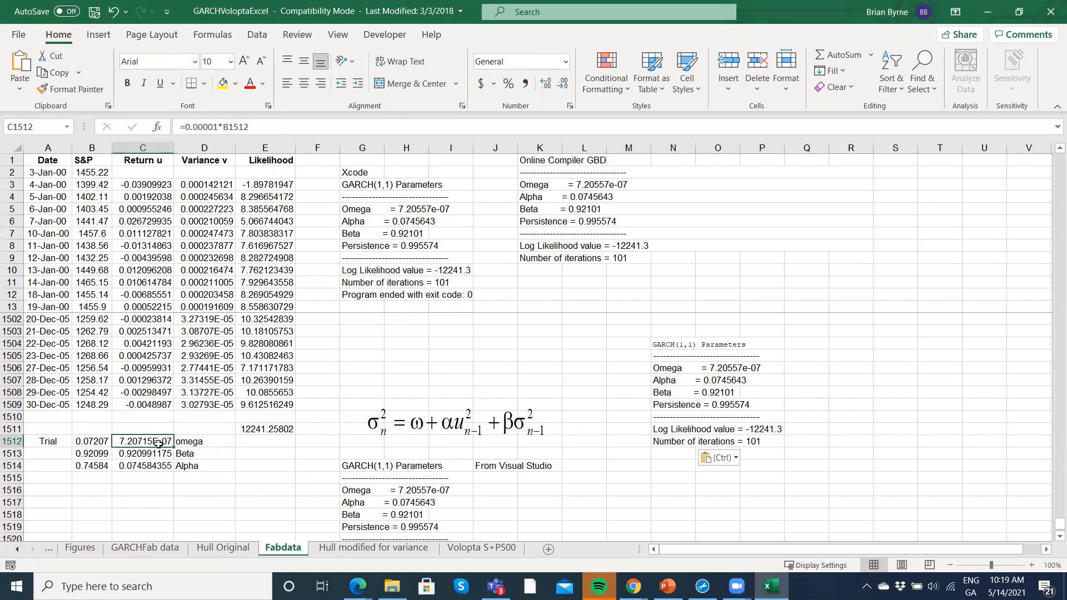
left_click(142, 454)
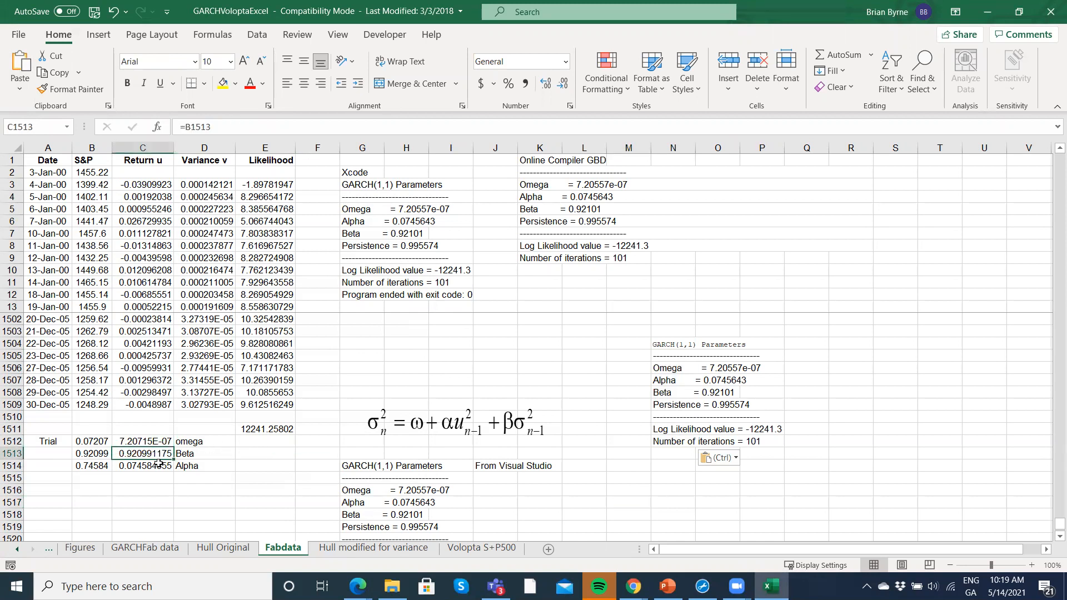
left_click(142, 465)
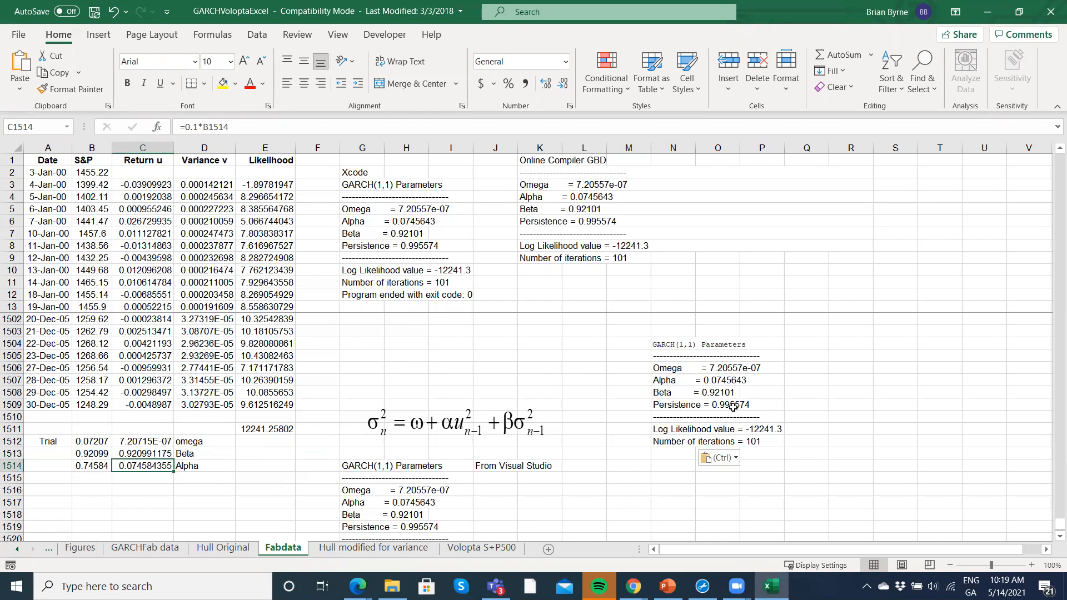
mouse_move(727, 374)
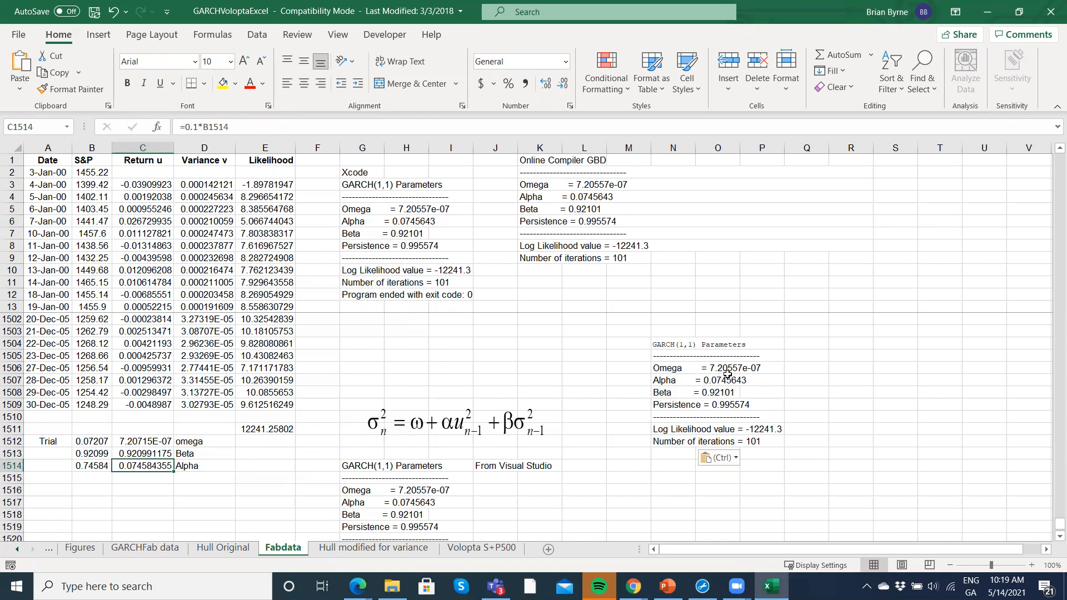
mouse_move(465, 429)
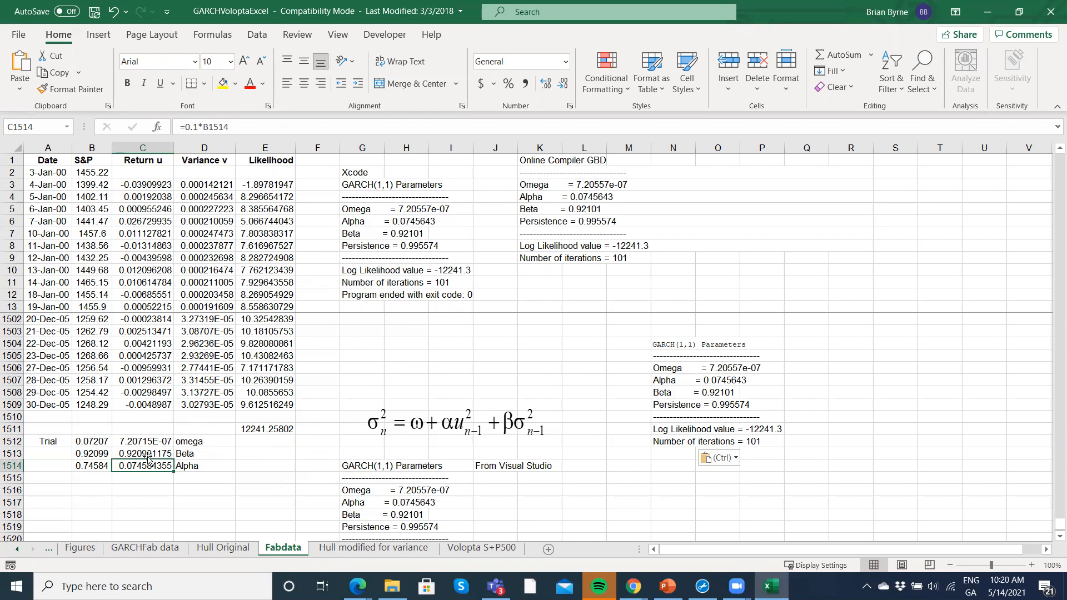
left_click(143, 454)
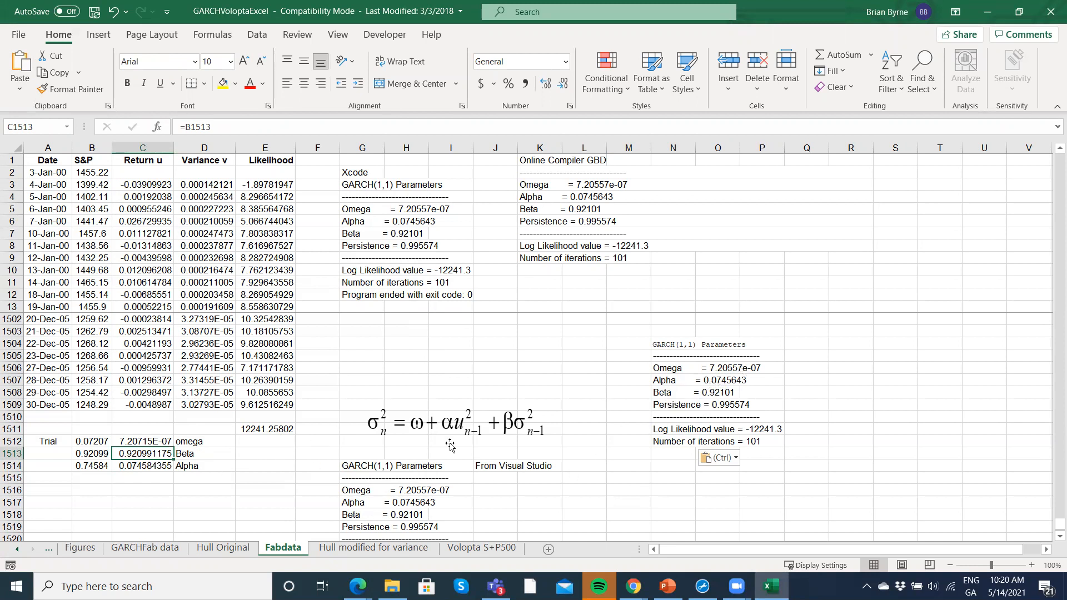
left_click(142, 466)
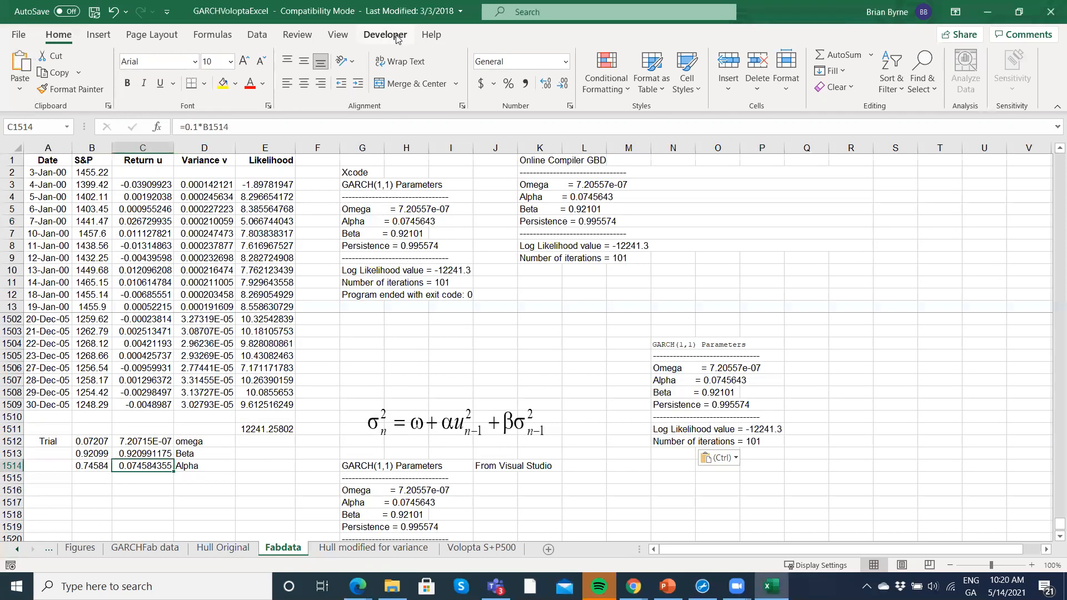
left_click(256, 34)
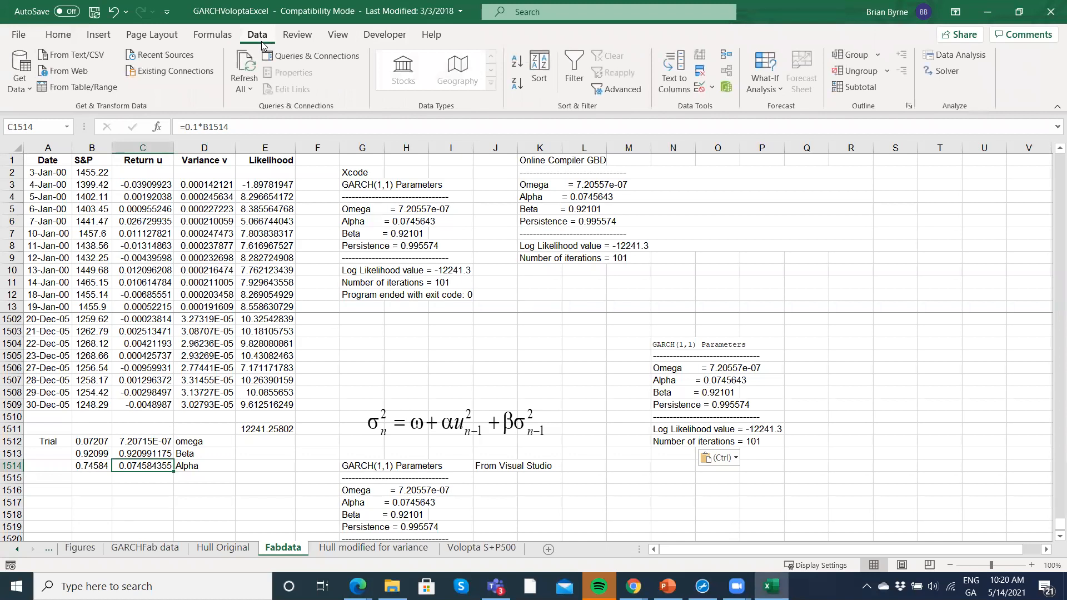
mouse_move(908, 45)
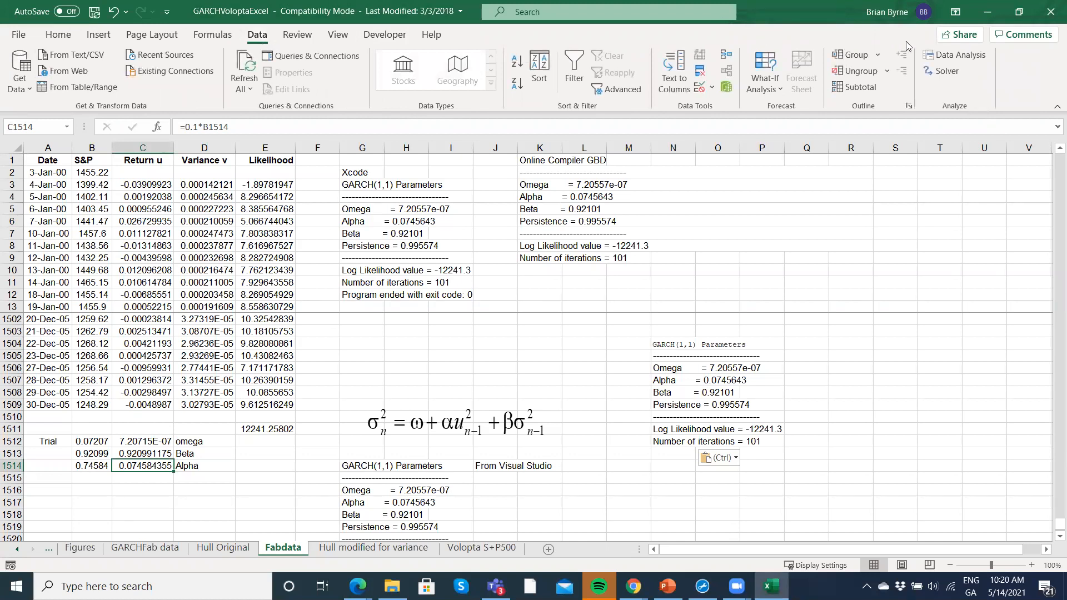
left_click(945, 71)
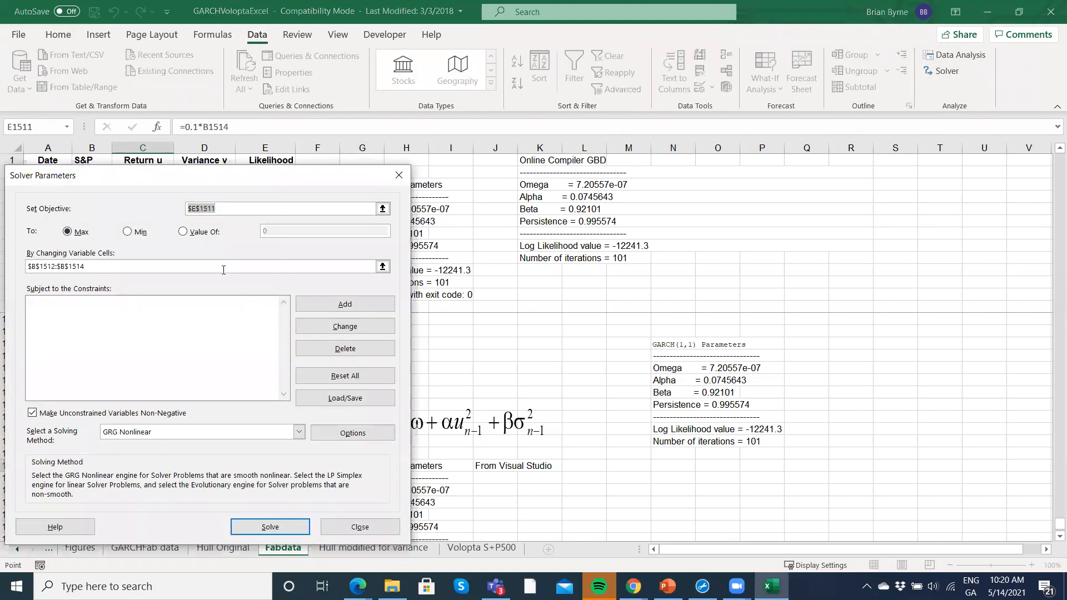
mouse_move(399, 174)
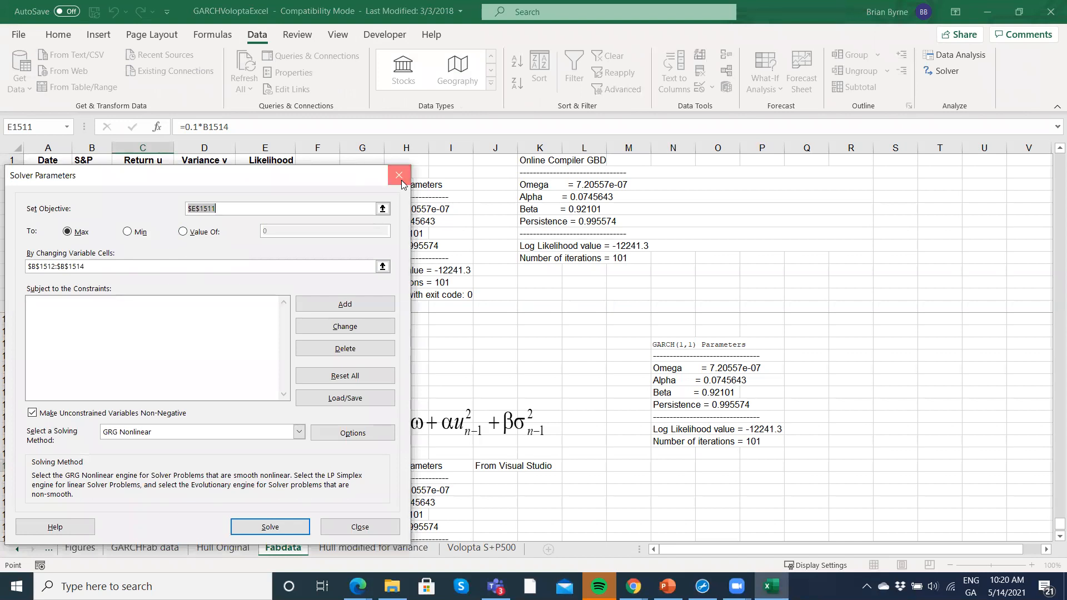
left_click(399, 175)
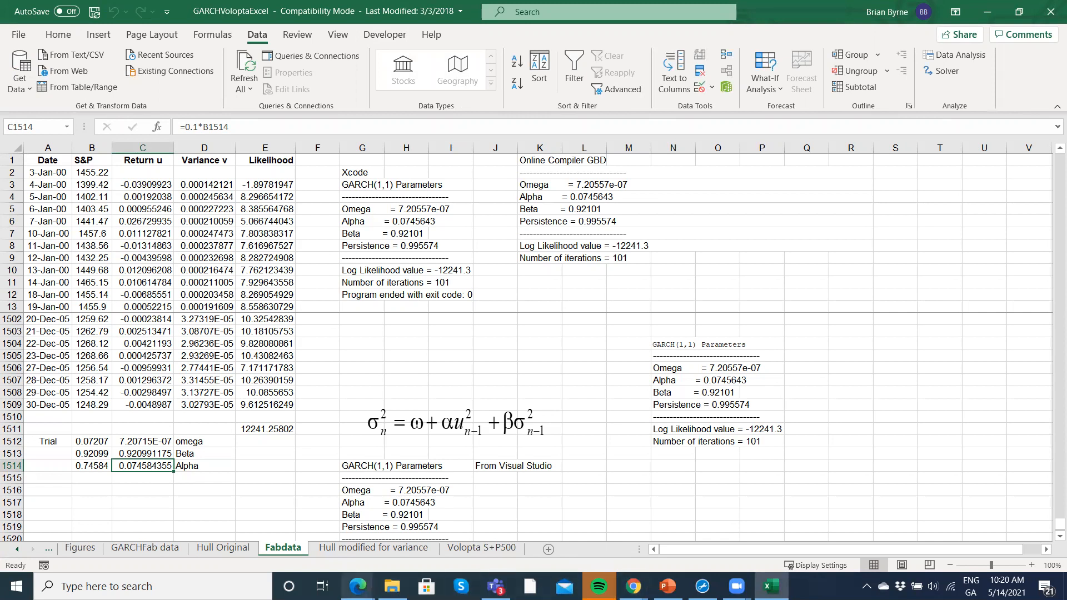
mouse_move(356, 586)
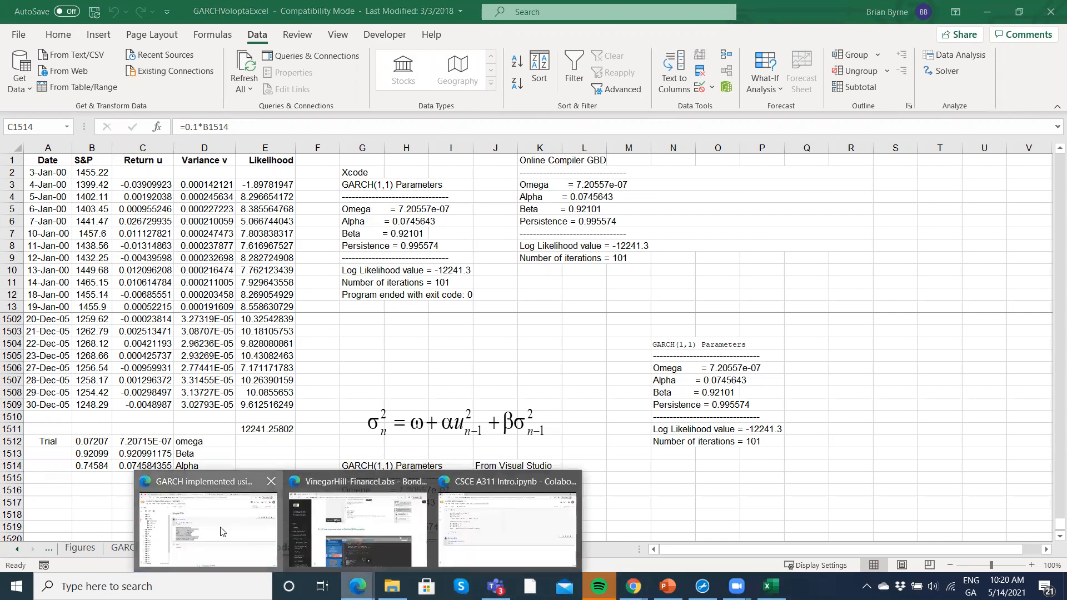
Switch back to the Colab notebook and scroll the C++ code down to its GARCH(1,1) output
left_click(207, 524)
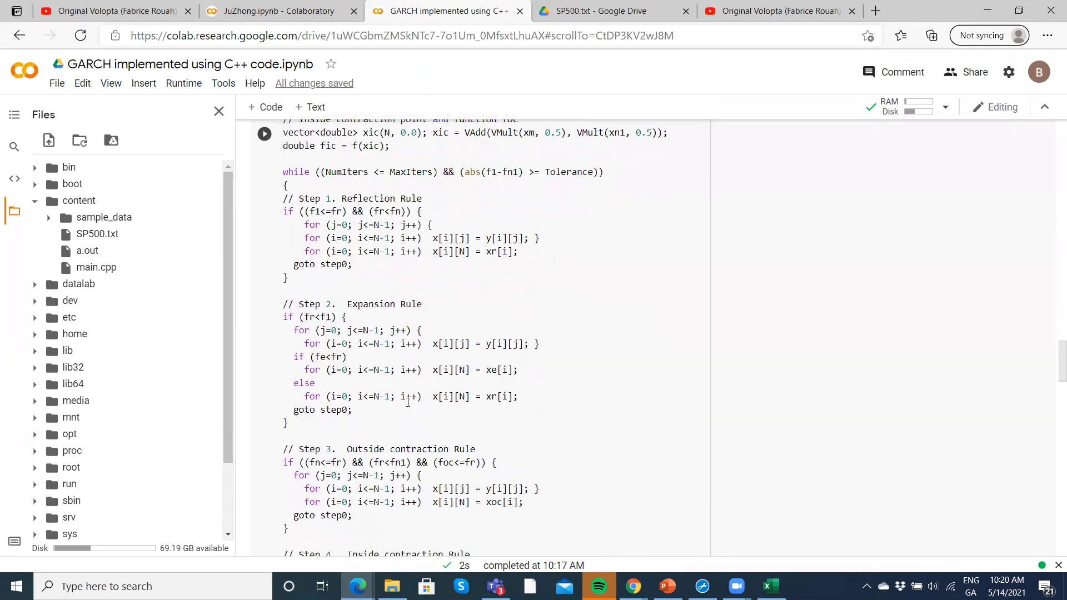
scroll("down", 3)
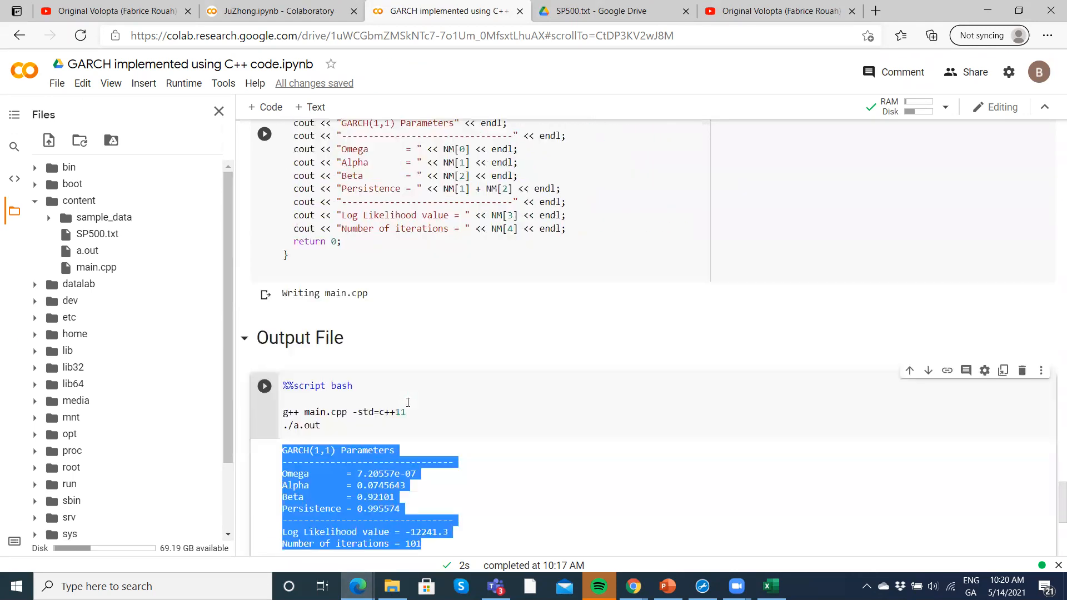